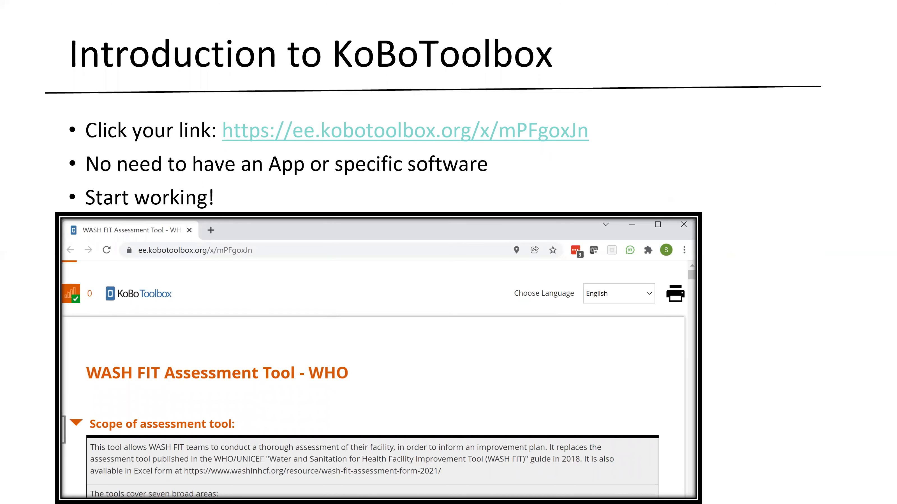
mouse_move(656, 323)
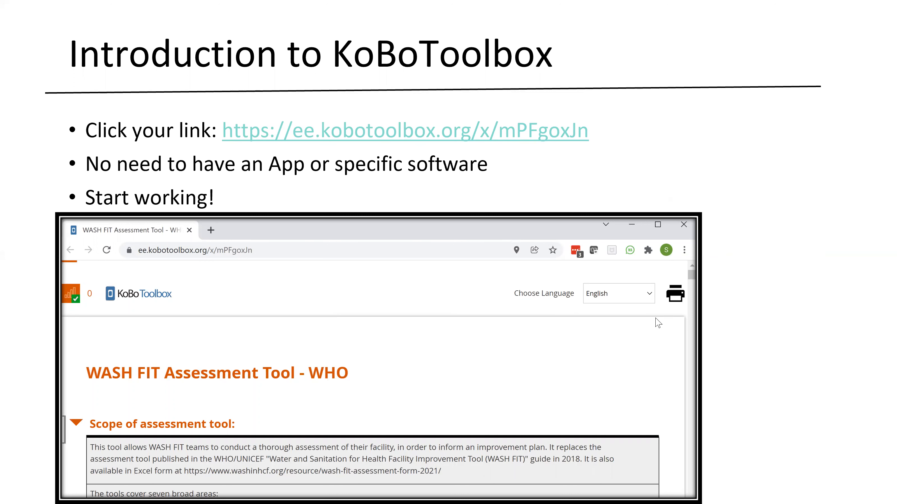
mouse_move(660, 320)
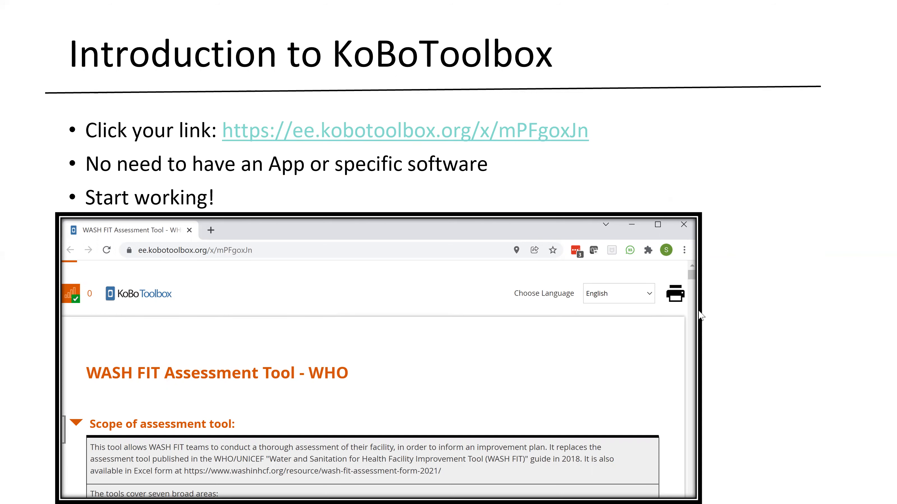
- Advance the slideshow to the Drafts slide showing a form's final score section
key("right")
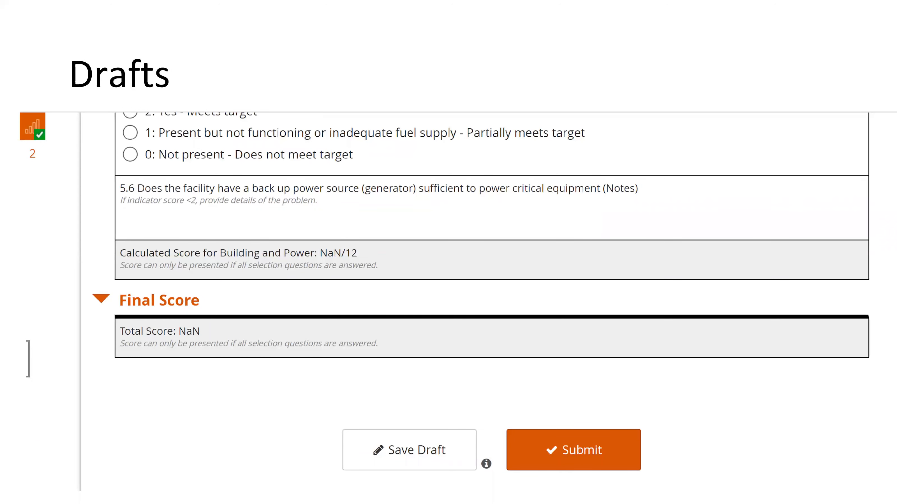
- Reveal the Finalize record later popup, then advance to the KoBoToolbox vs Excel comparison slide
left_click(409, 450)
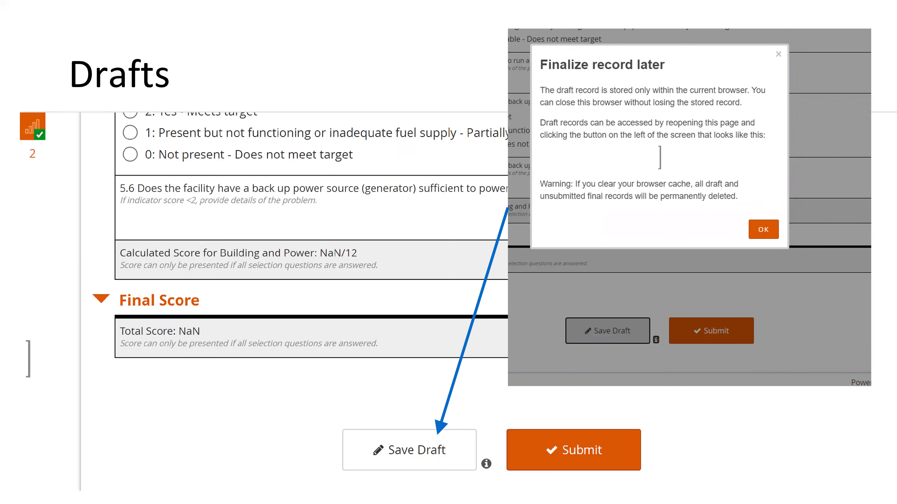
left_click(33, 126)
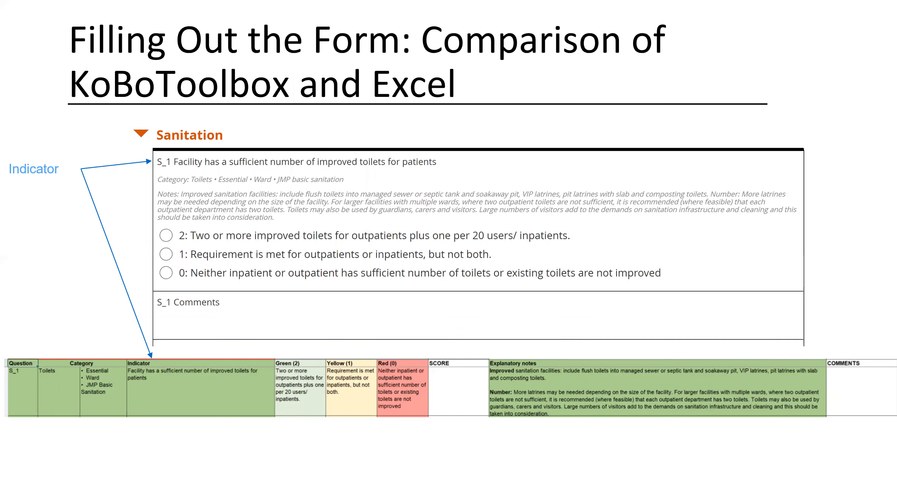
mouse_move(759, 35)
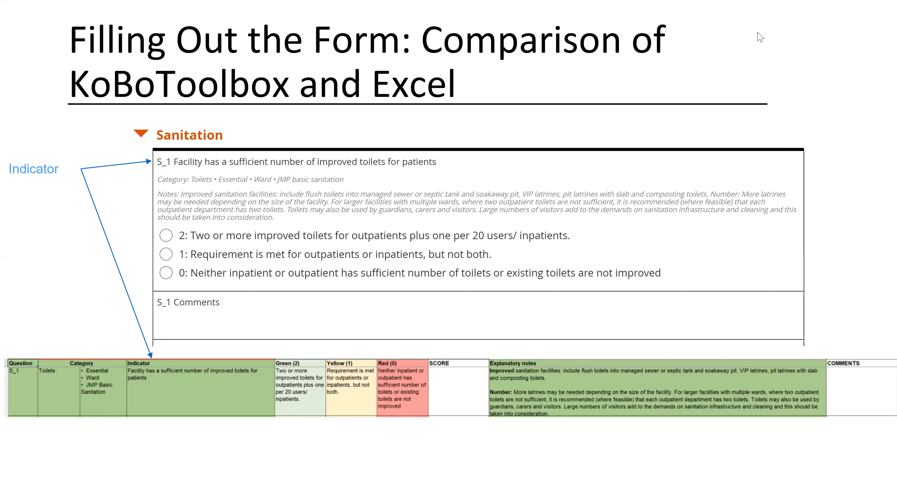
mouse_move(744, 32)
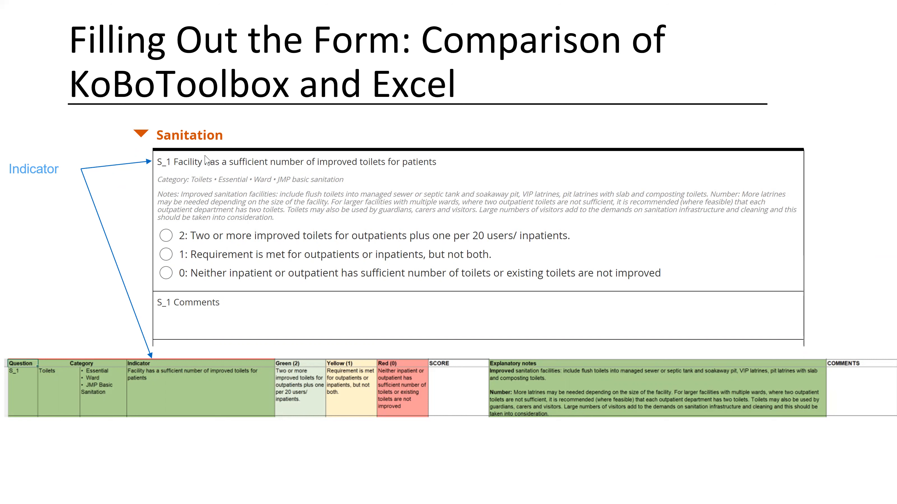
mouse_move(173, 174)
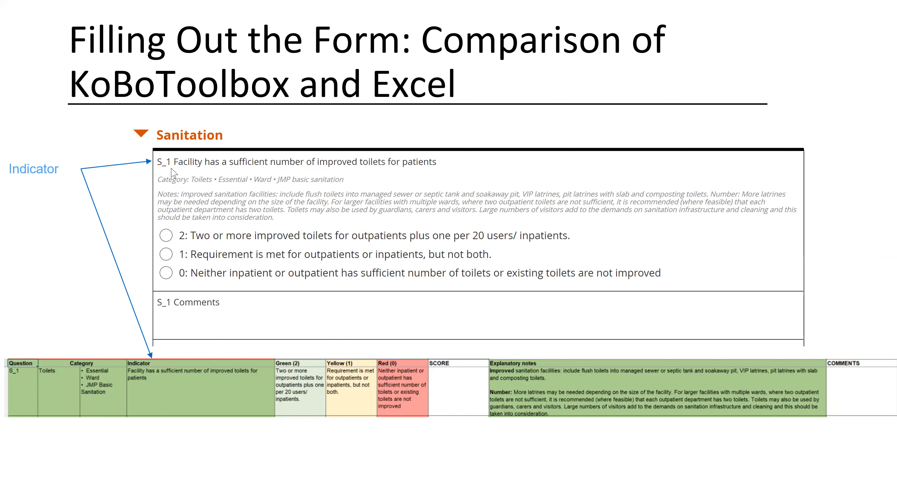
mouse_move(163, 353)
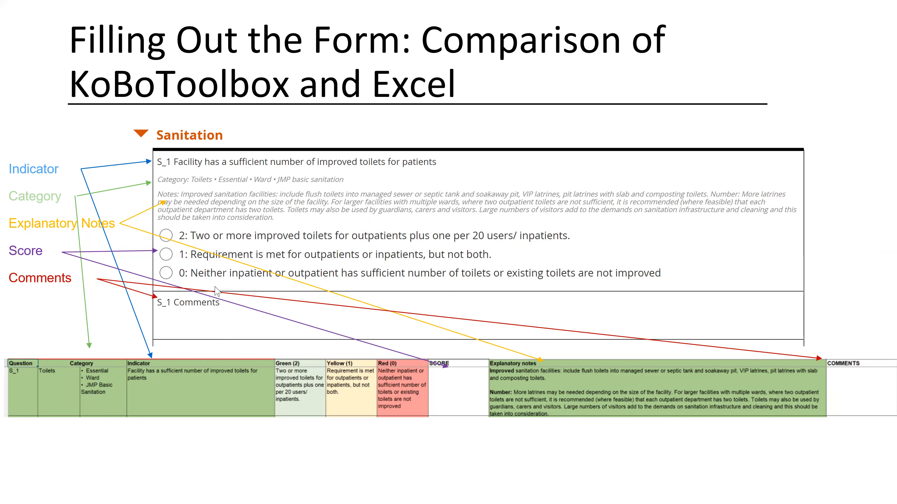
key("Right")
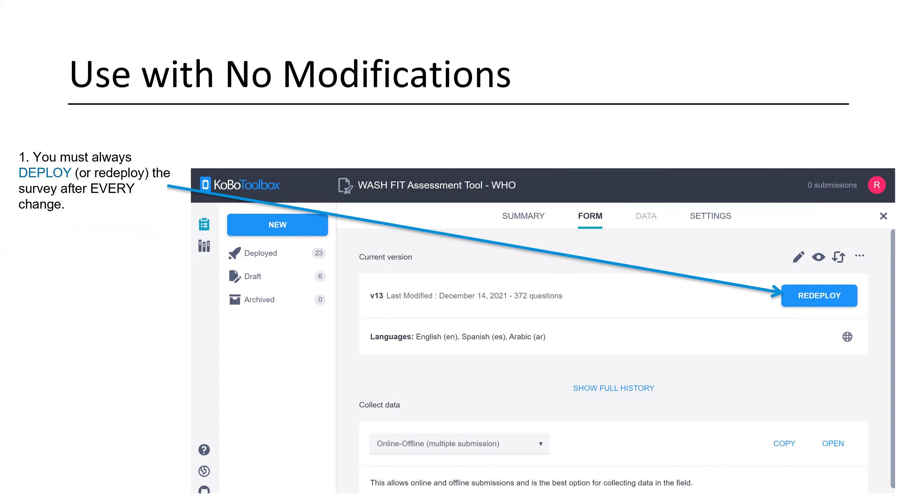
mouse_move(258, 135)
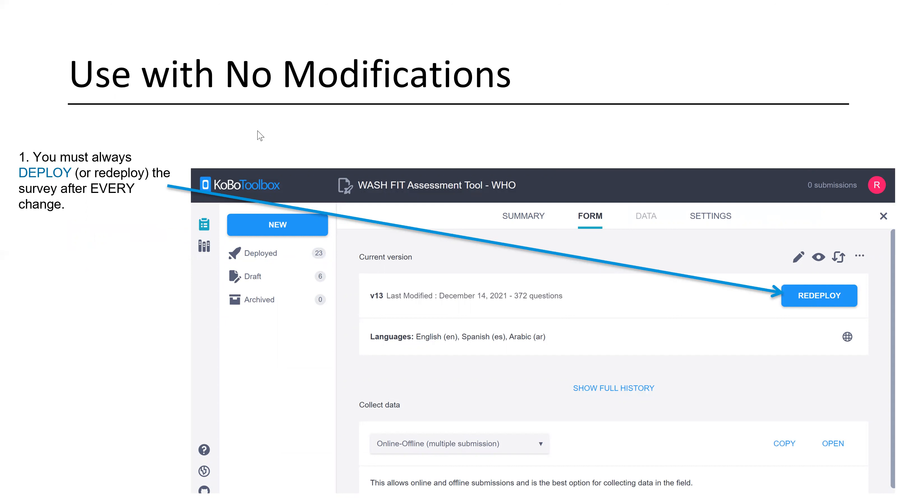
mouse_move(698, 324)
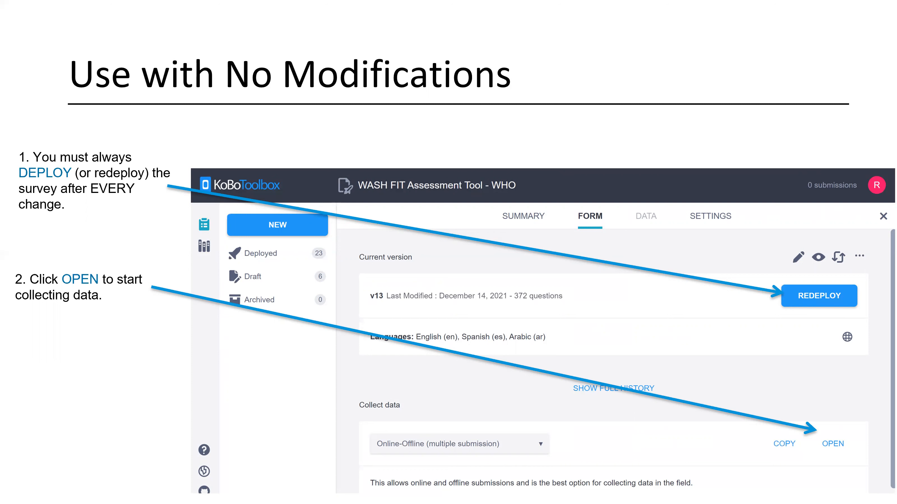
mouse_move(793, 362)
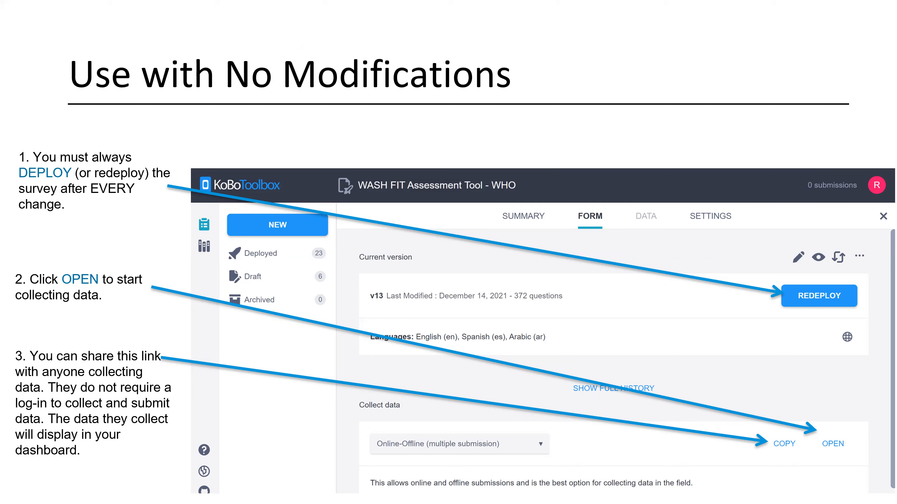
- Advance the animation to show the redeploy, open and share-link callouts
key("right")
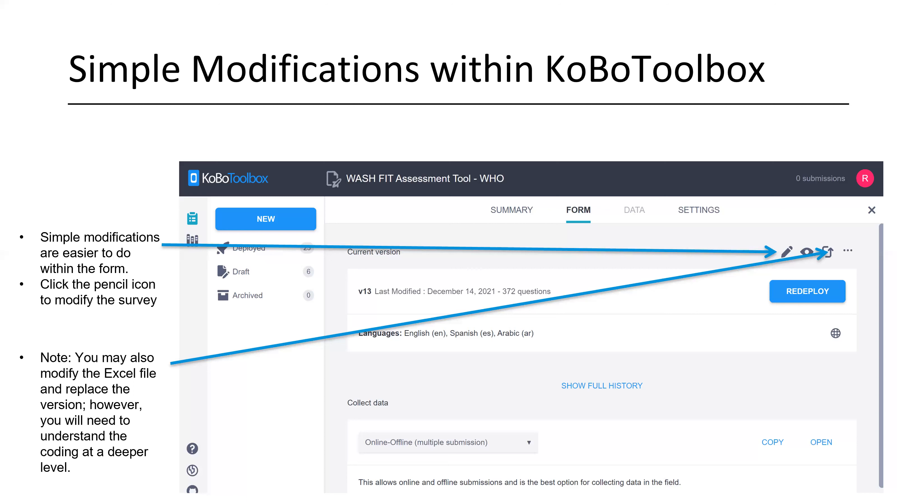
mouse_move(810, 267)
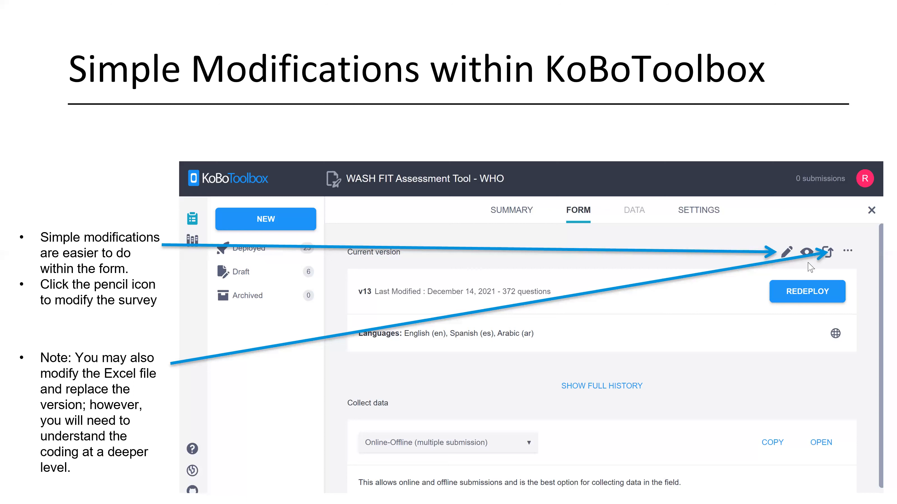
mouse_move(811, 253)
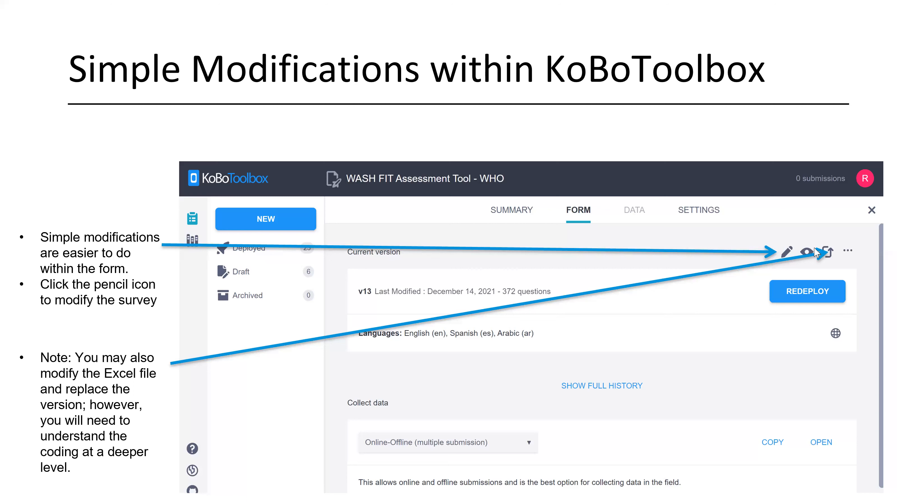
mouse_move(810, 276)
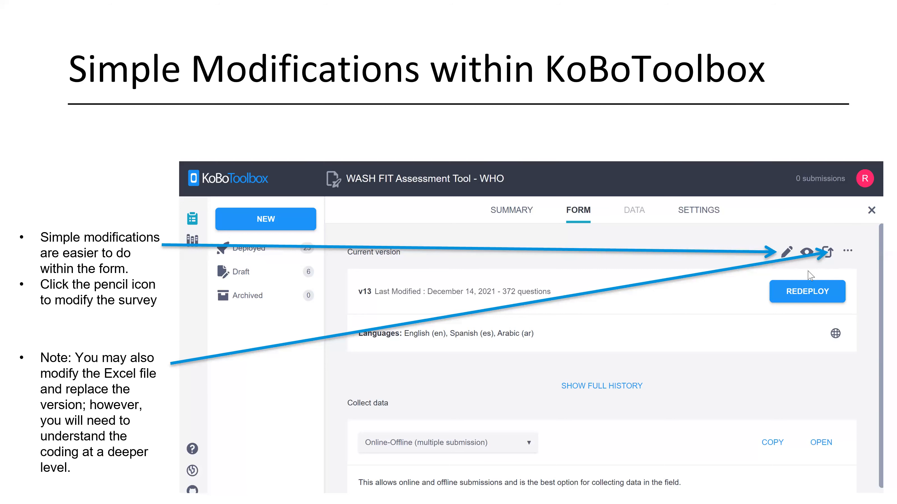
- Advance to the Reordering or Removing Questions slide
key("Right")
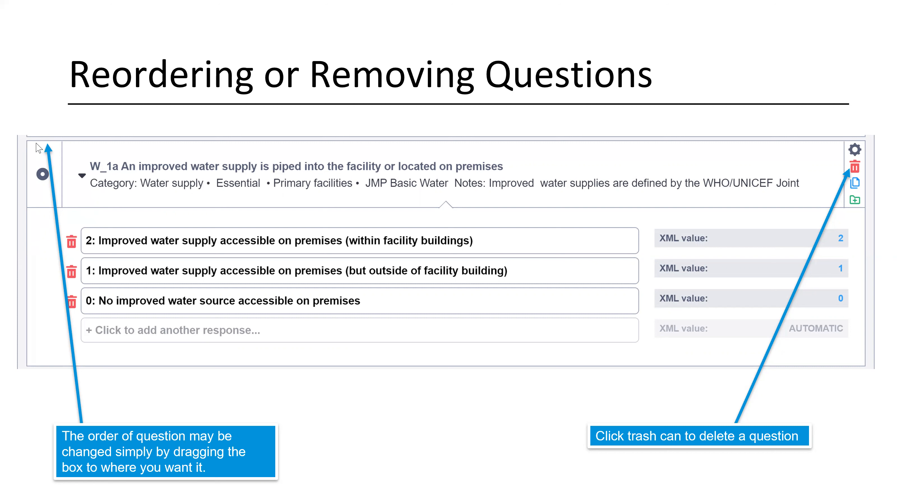
mouse_move(217, 445)
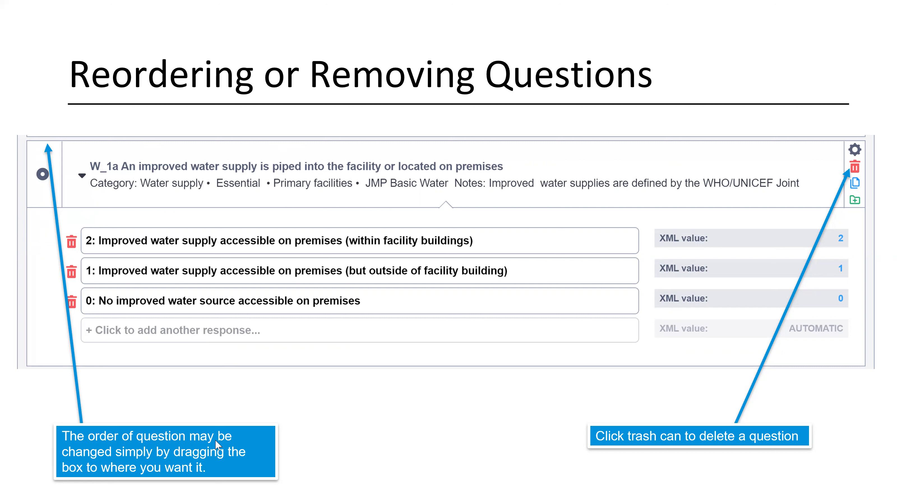
mouse_move(721, 339)
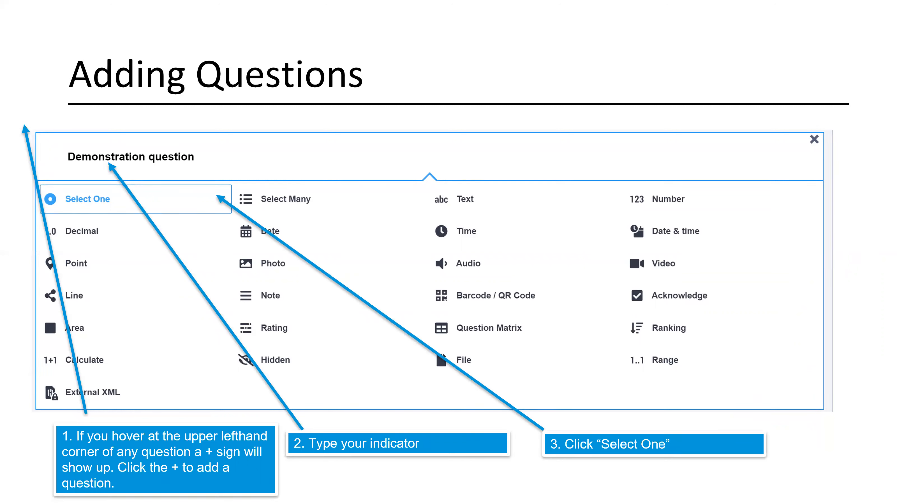
mouse_move(404, 208)
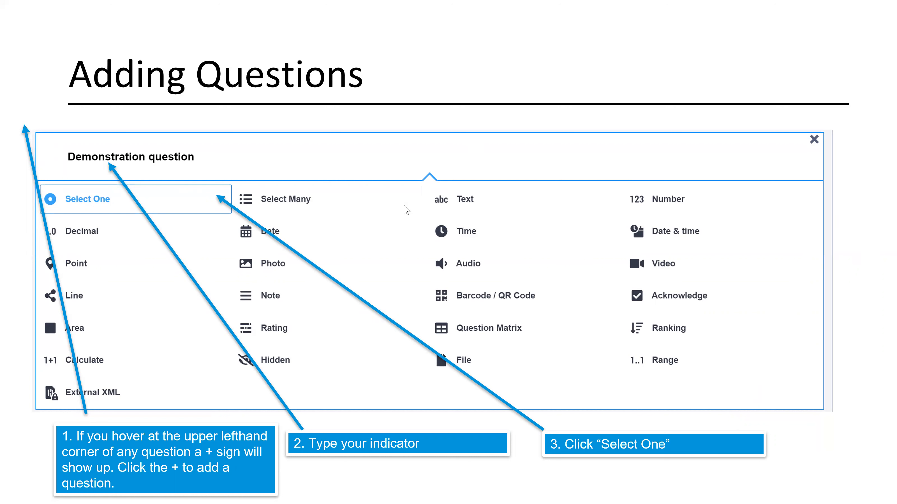
mouse_move(490, 283)
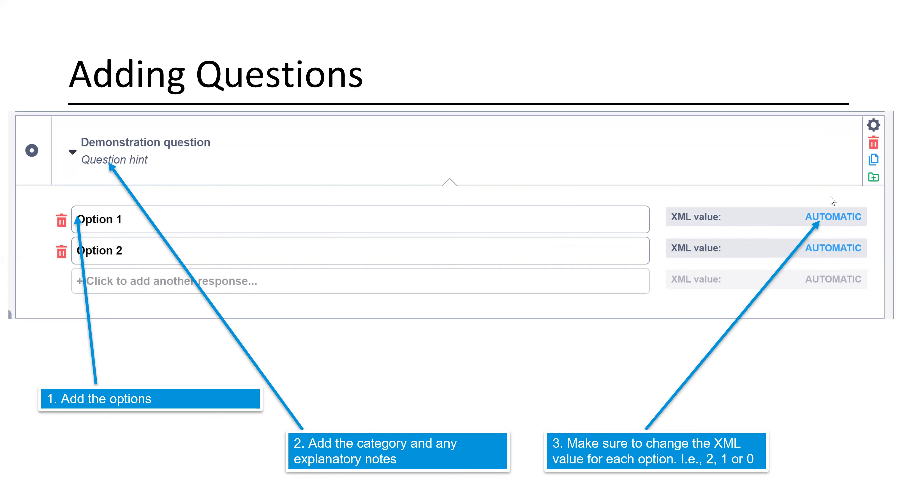
mouse_move(821, 218)
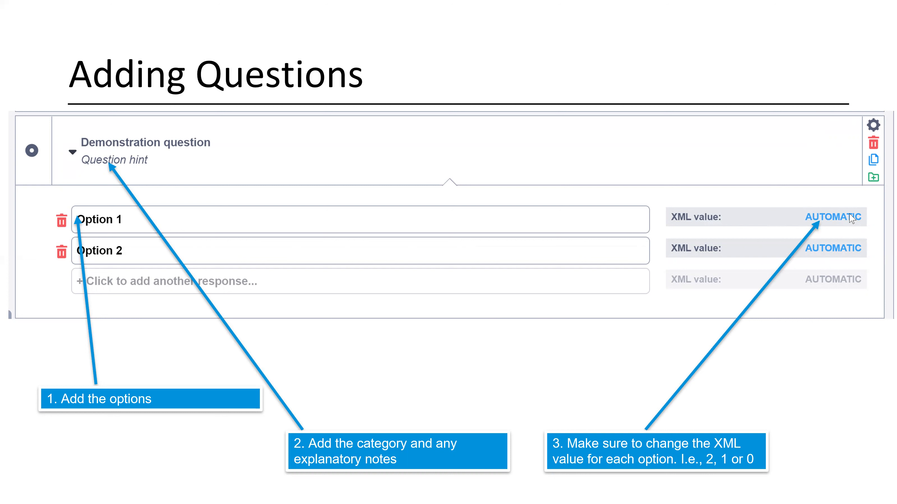
mouse_move(706, 253)
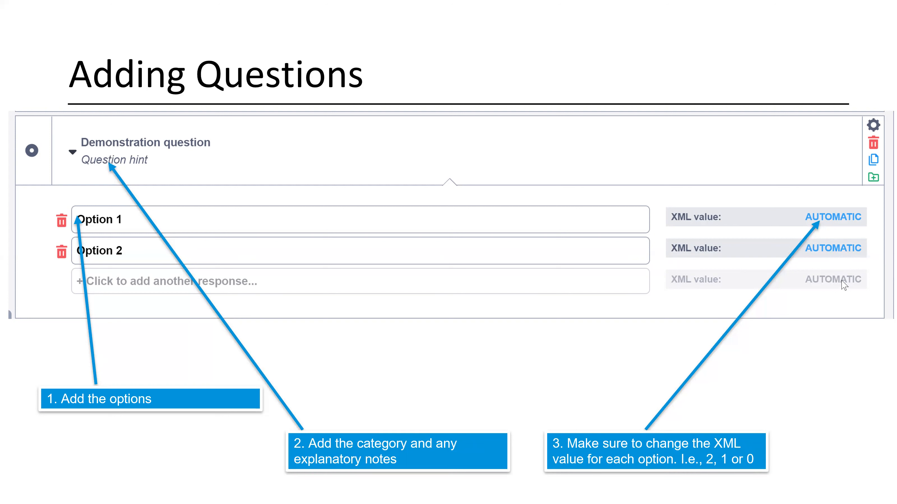
mouse_move(836, 273)
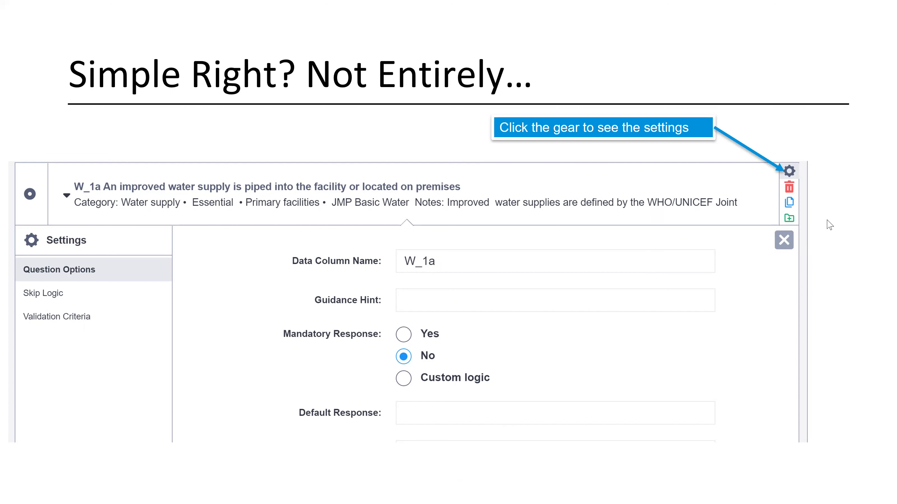
mouse_move(812, 171)
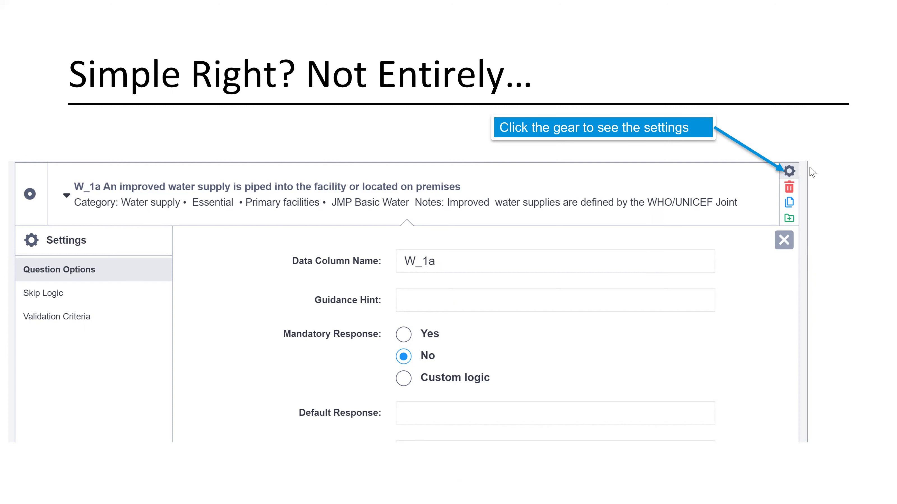
mouse_move(825, 376)
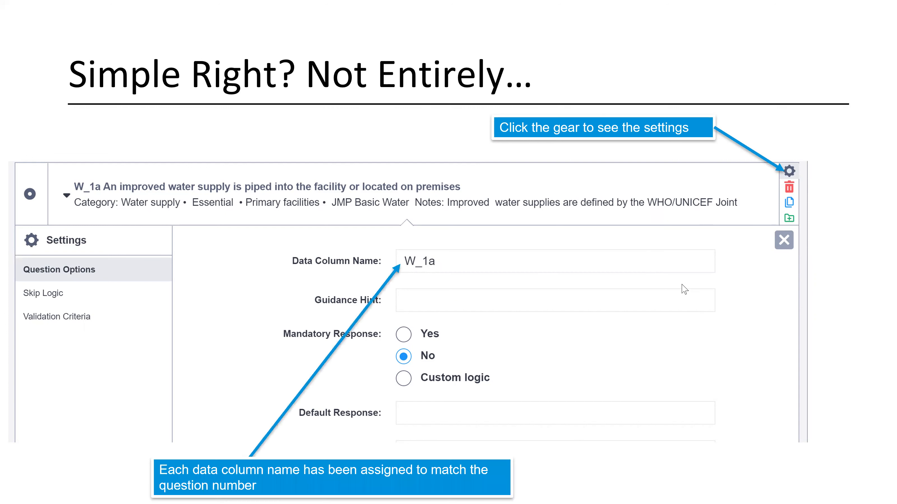
mouse_move(373, 268)
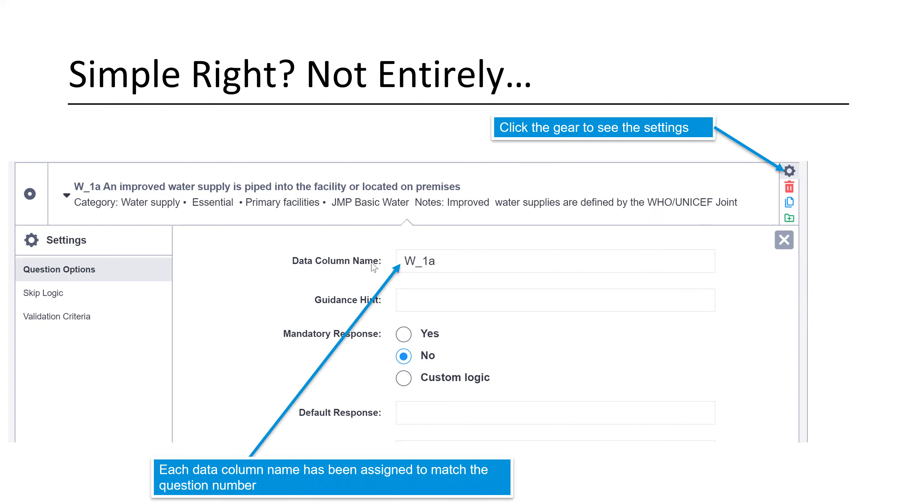
mouse_move(418, 275)
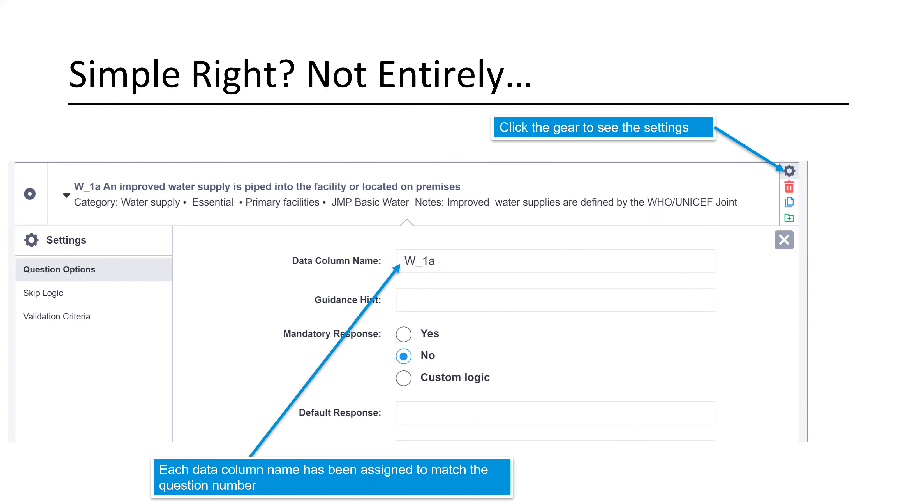
mouse_move(153, 177)
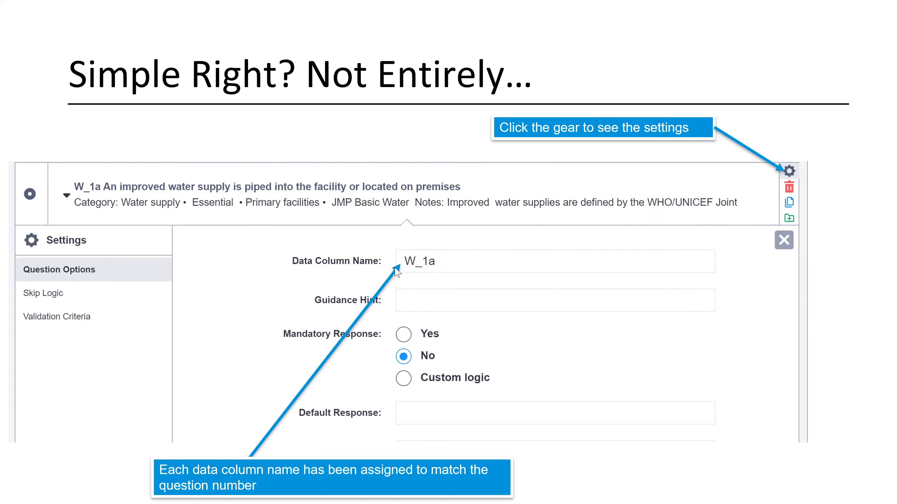
mouse_move(418, 279)
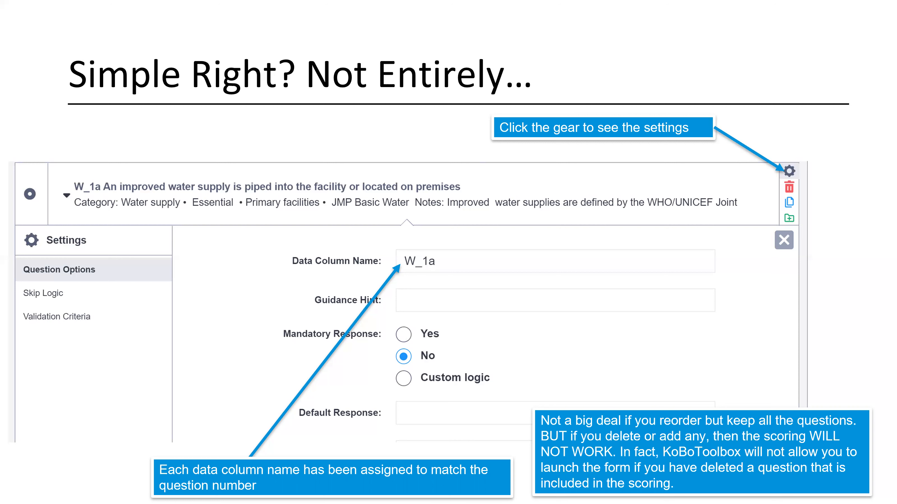
mouse_move(551, 160)
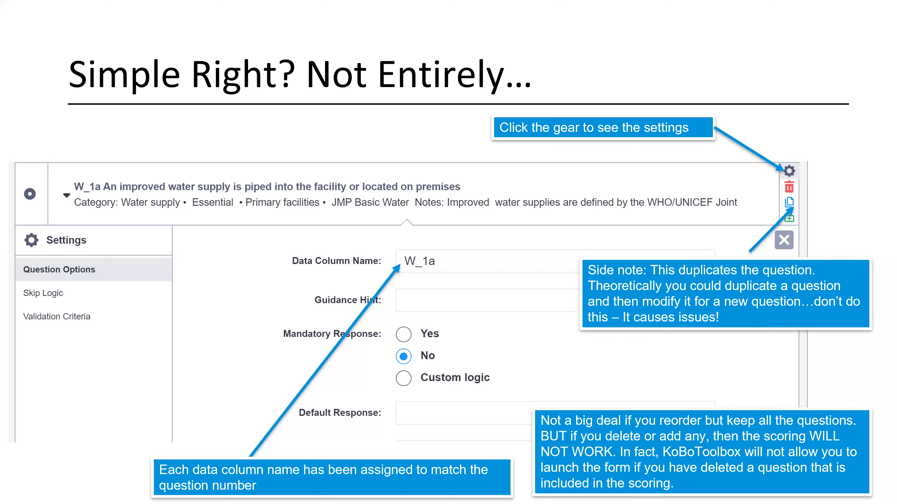
mouse_move(801, 325)
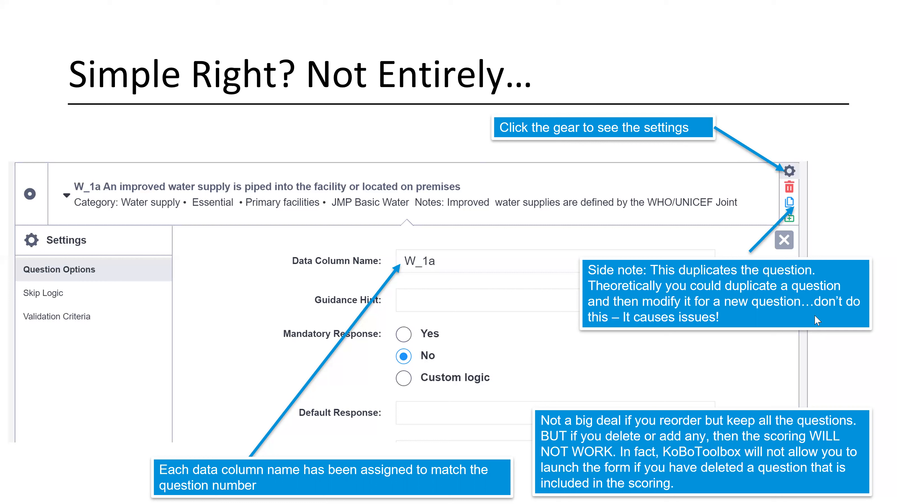
mouse_move(817, 320)
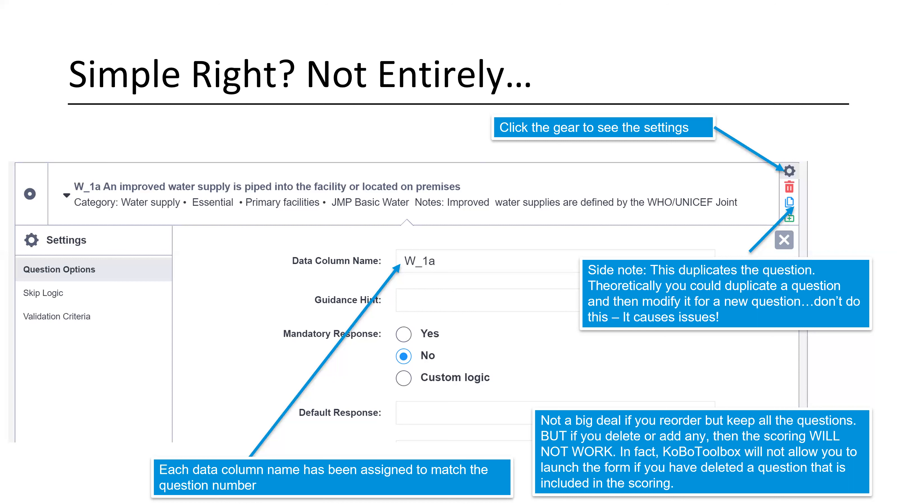
mouse_move(695, 337)
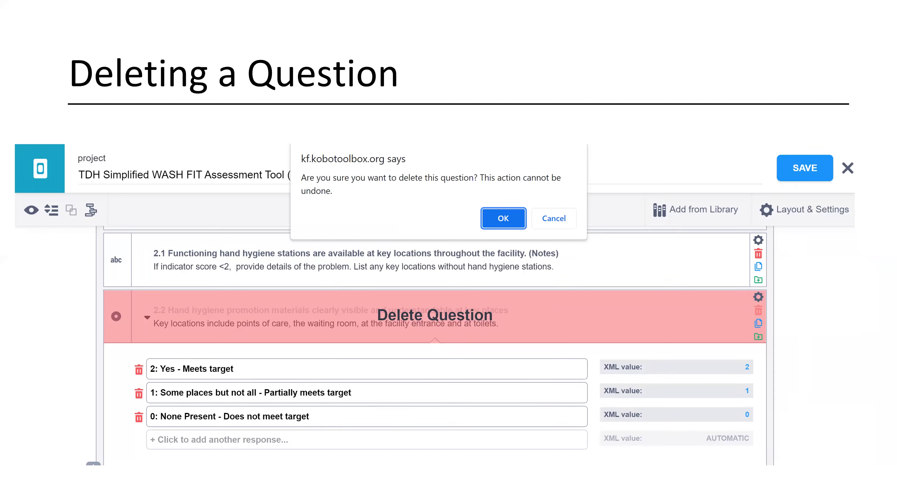
mouse_move(664, 305)
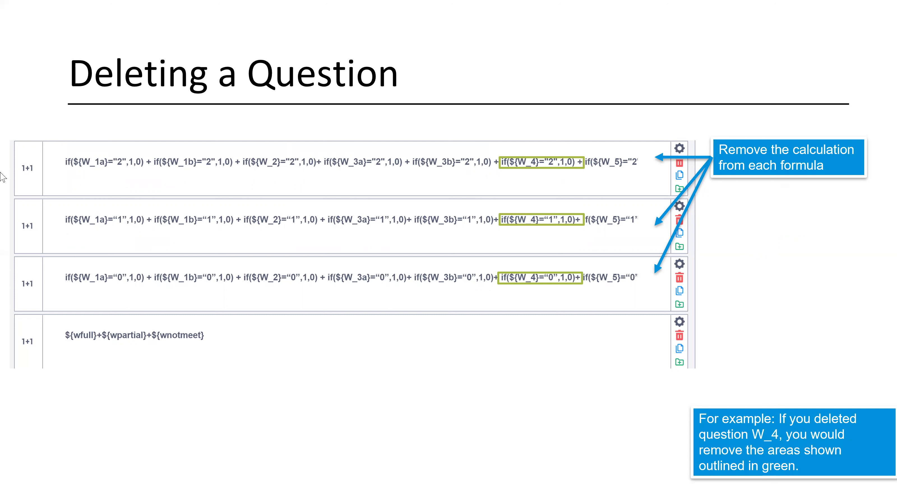
mouse_move(305, 116)
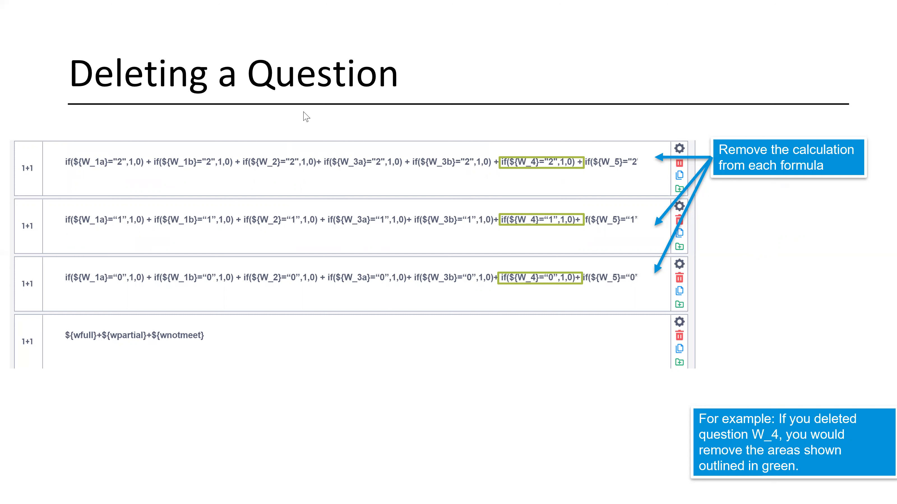
mouse_move(329, 175)
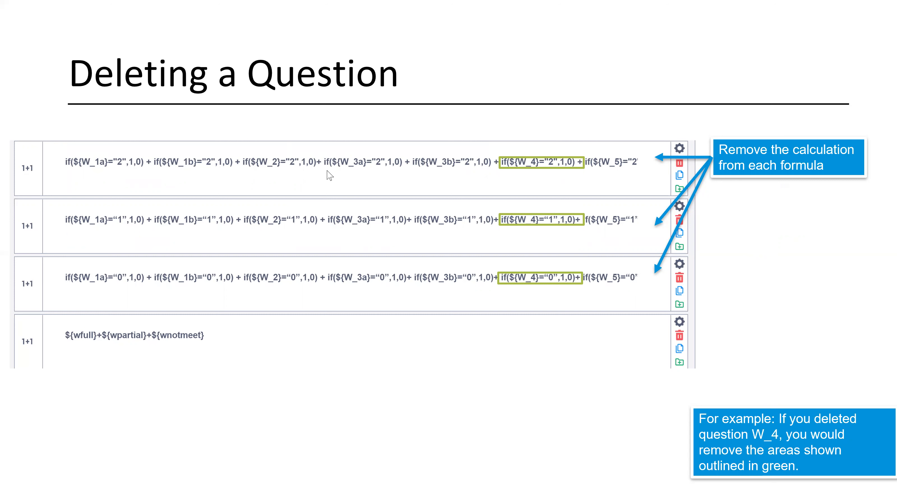
mouse_move(143, 138)
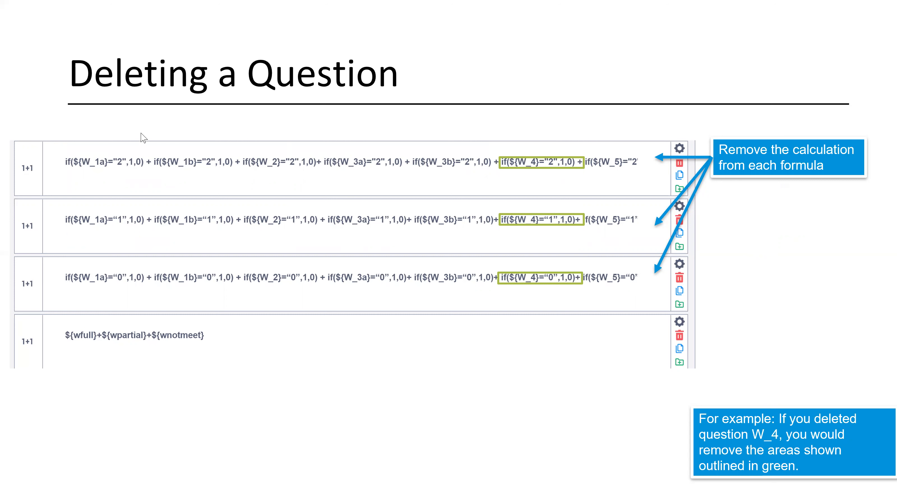
mouse_move(81, 173)
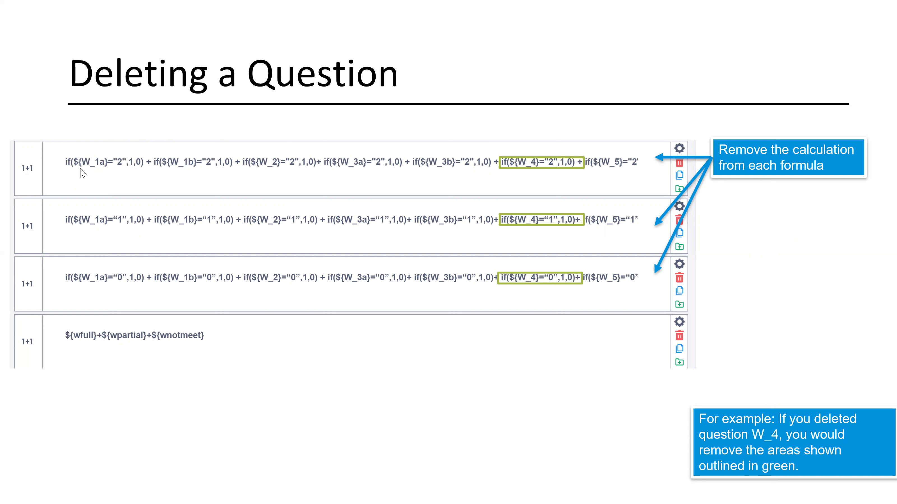
mouse_move(101, 173)
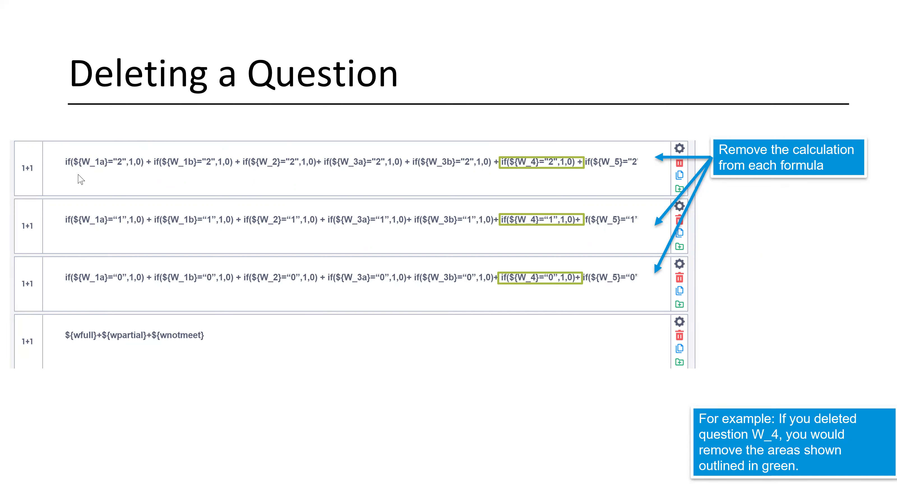
mouse_move(112, 208)
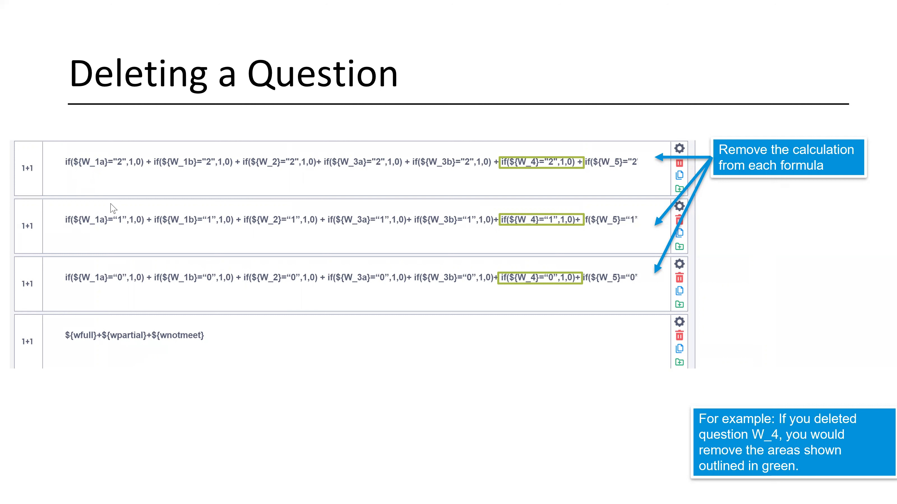
mouse_move(159, 205)
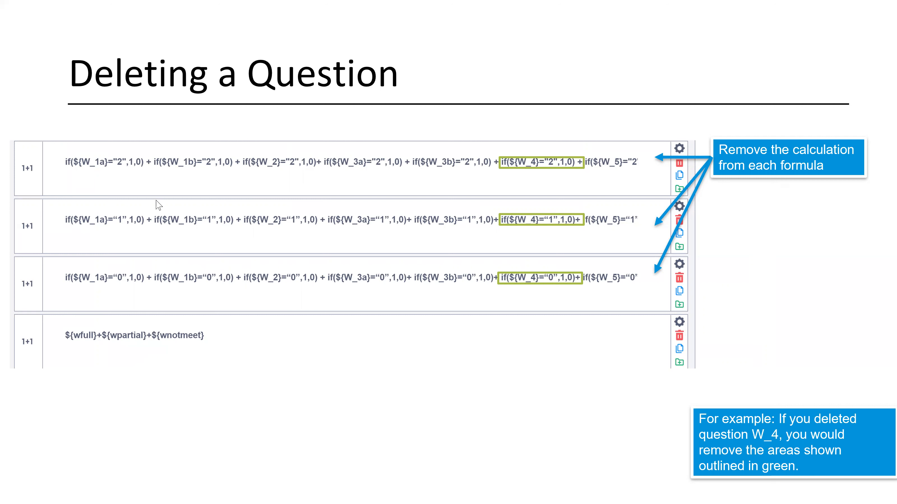
mouse_move(33, 236)
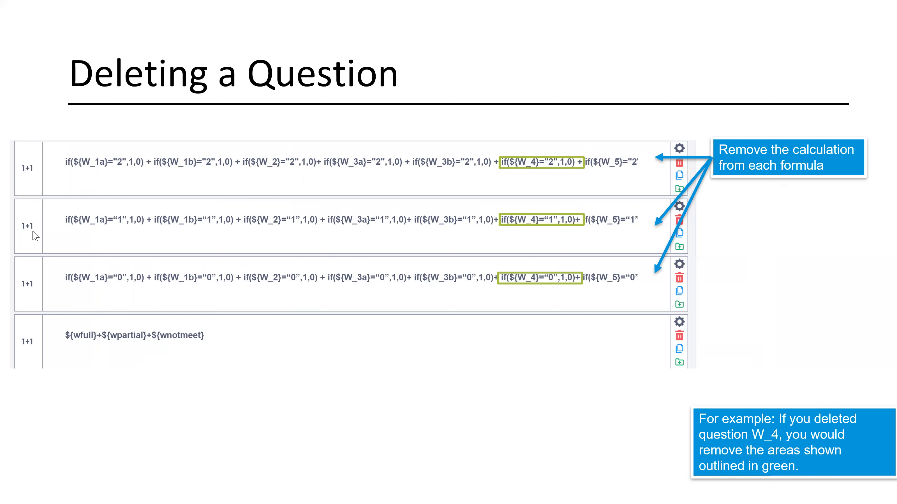
mouse_move(521, 190)
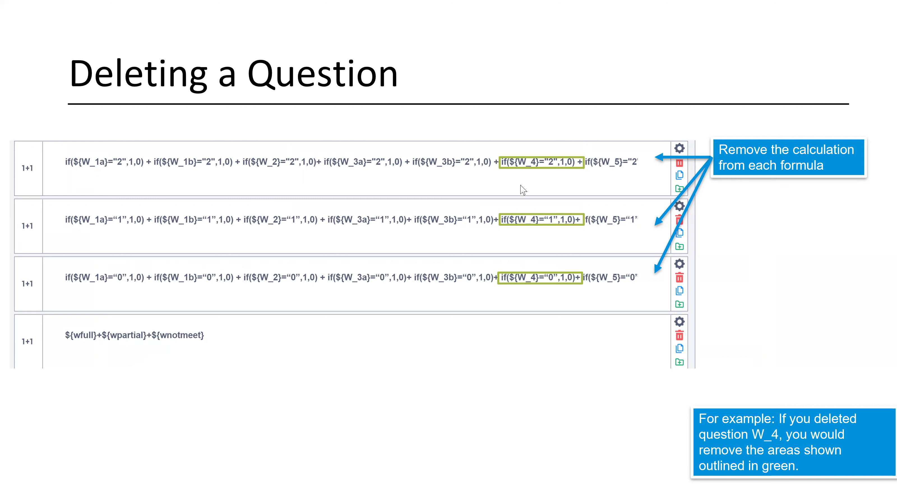
mouse_move(526, 234)
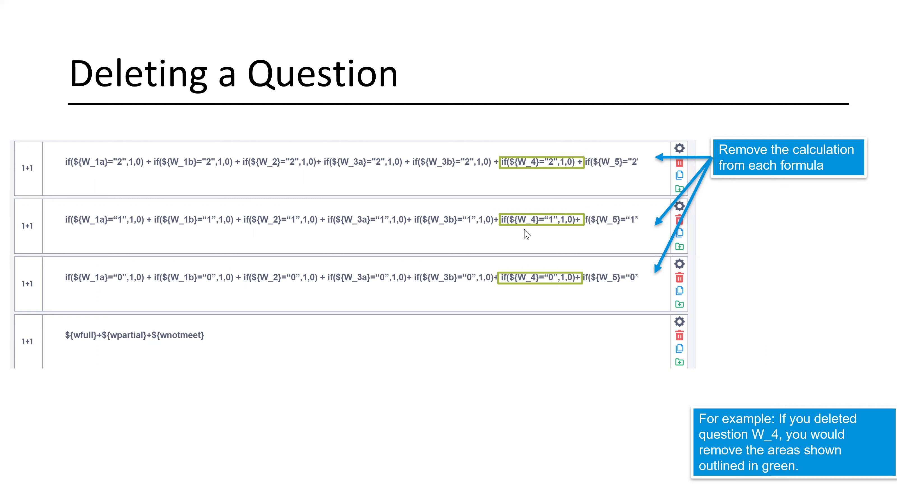
mouse_move(553, 180)
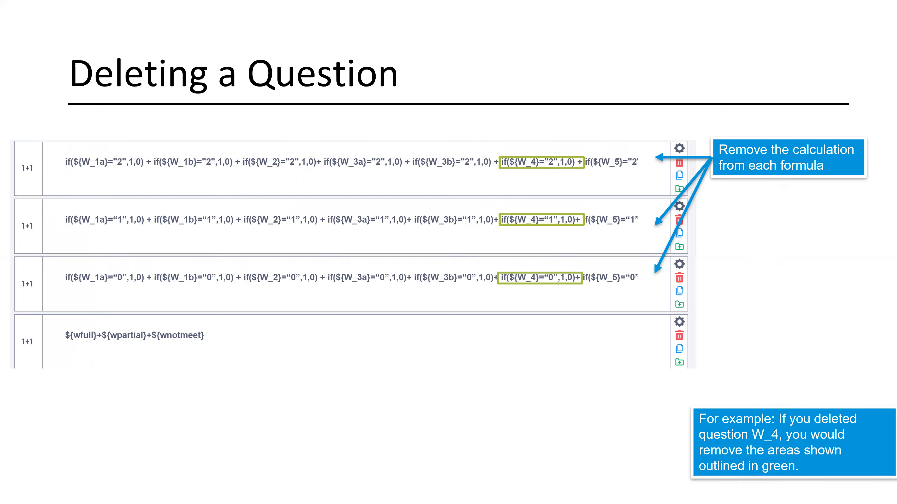
mouse_move(499, 174)
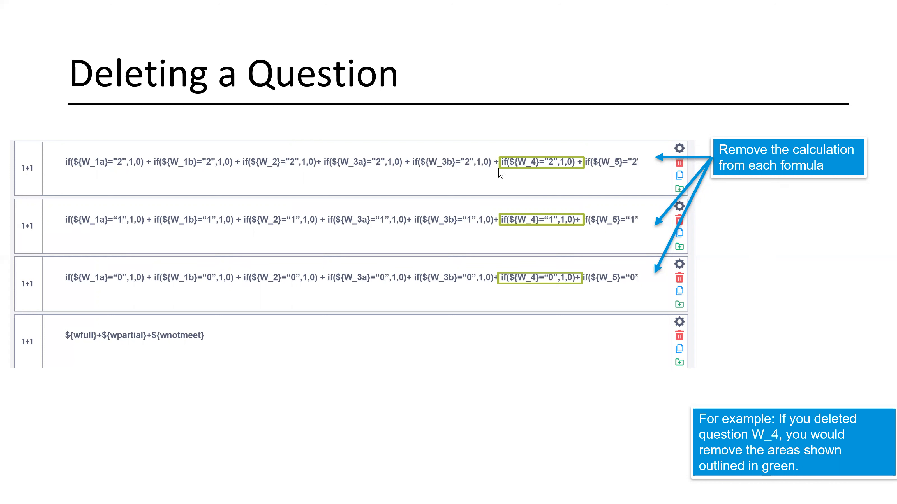
mouse_move(502, 168)
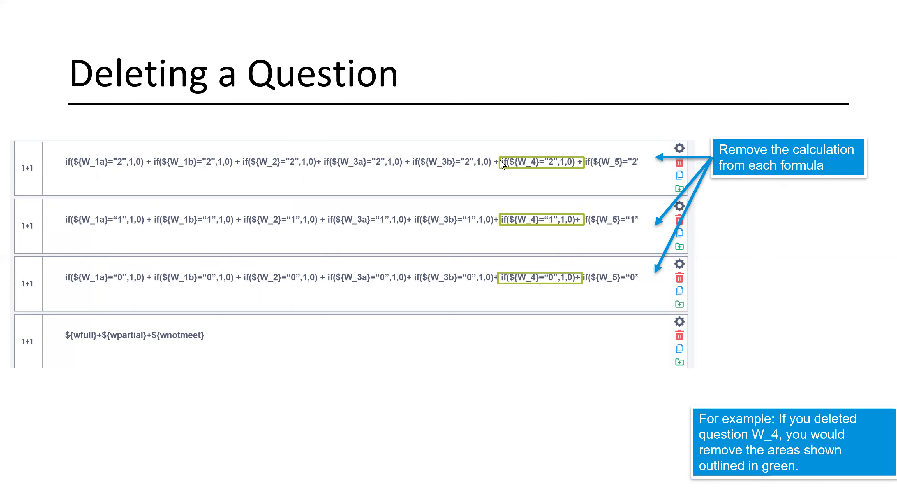
mouse_move(584, 168)
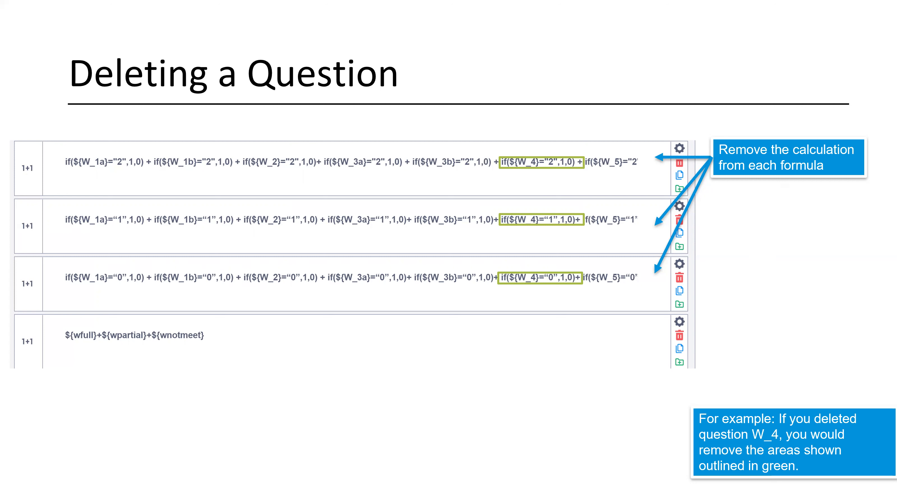
mouse_move(303, 155)
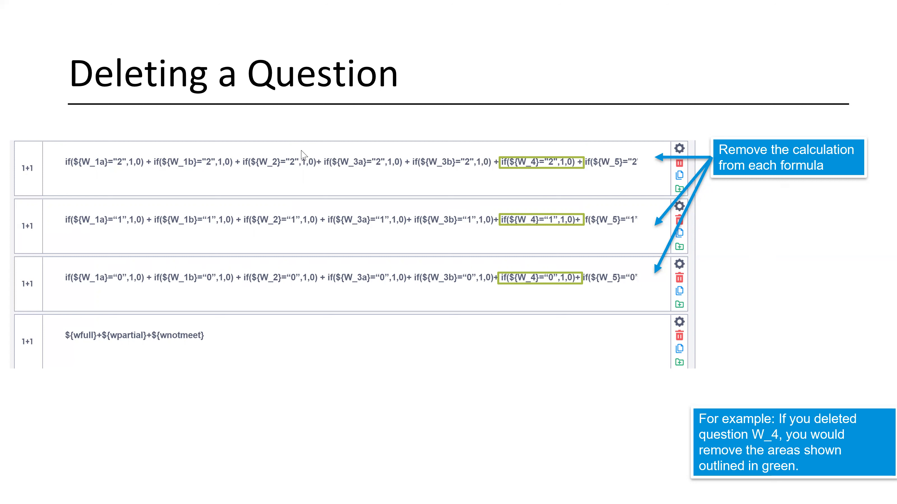
mouse_move(533, 150)
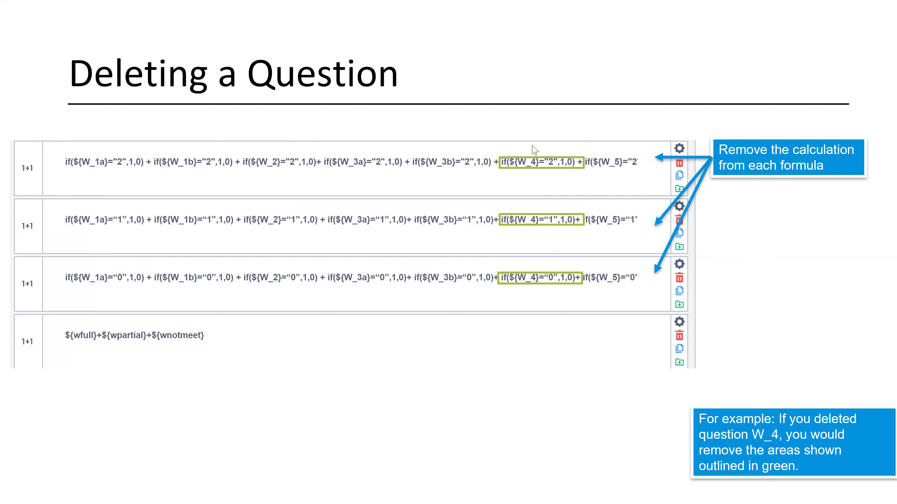
mouse_move(539, 204)
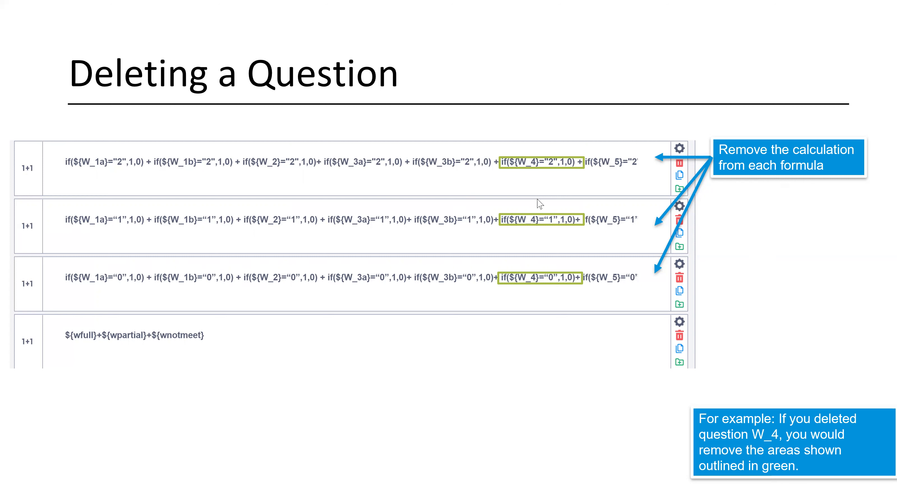
mouse_move(474, 229)
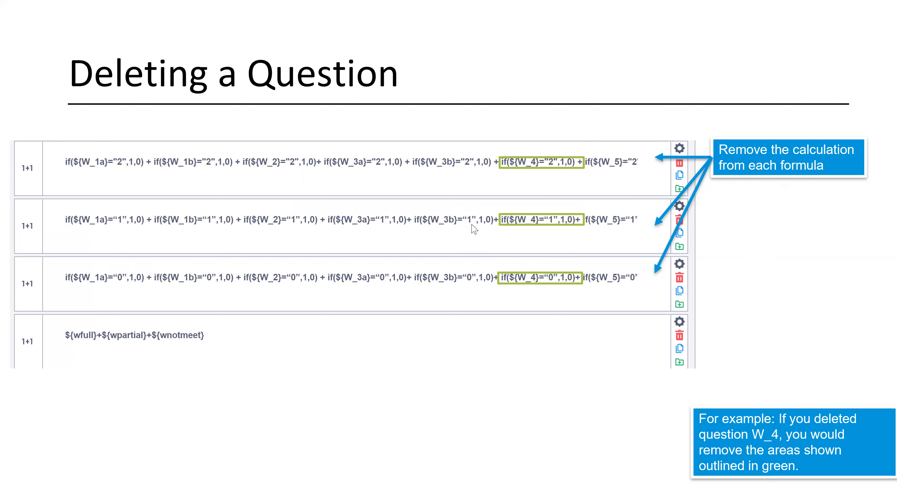
mouse_move(548, 265)
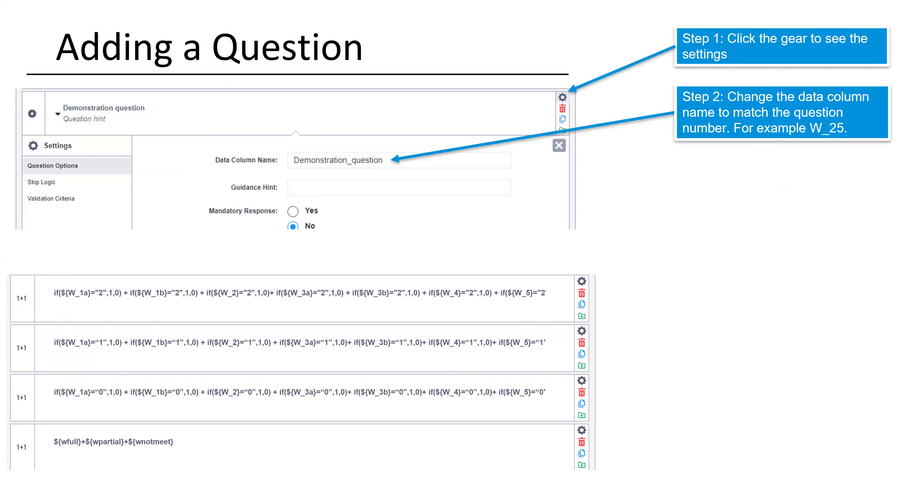
mouse_move(278, 243)
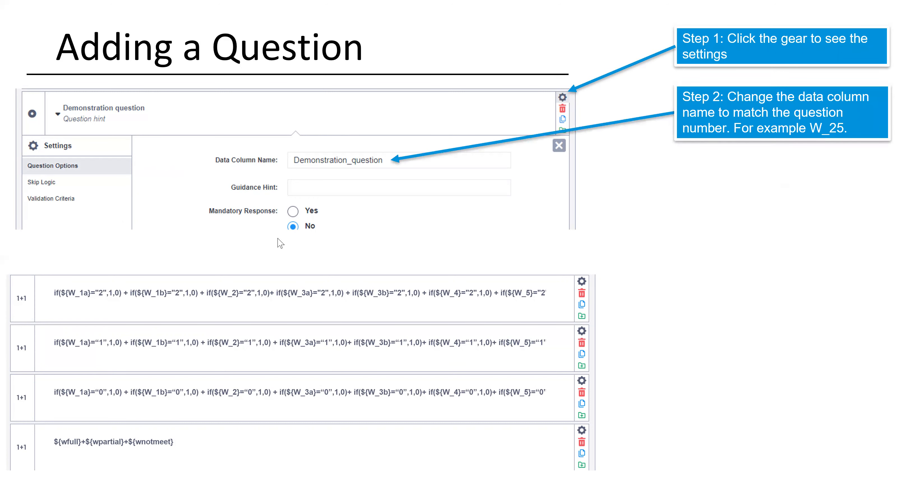
mouse_move(356, 177)
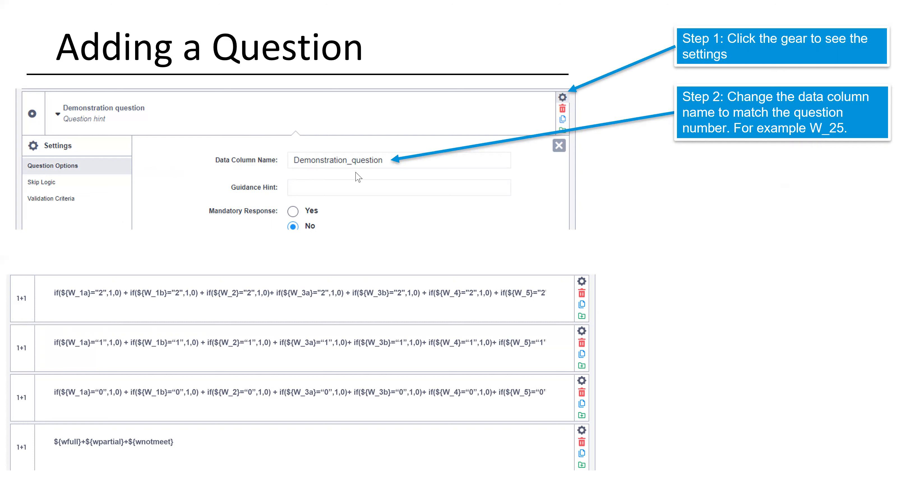
mouse_move(312, 172)
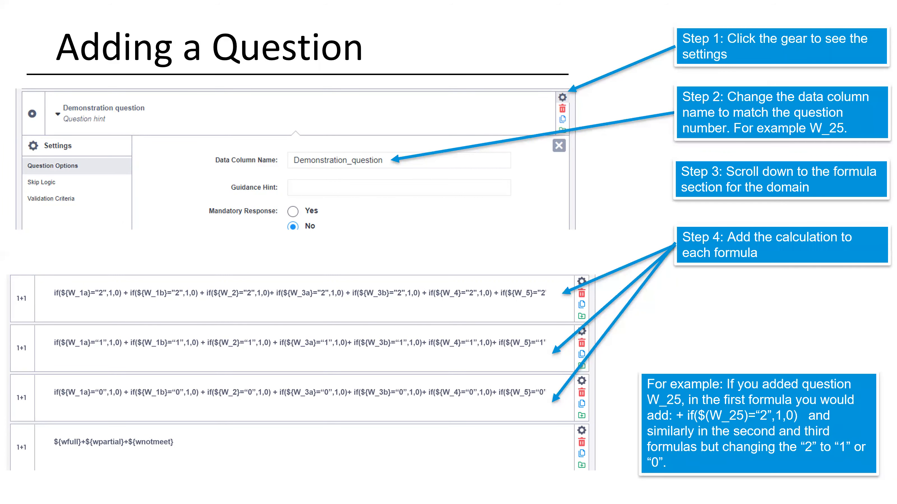
mouse_move(462, 320)
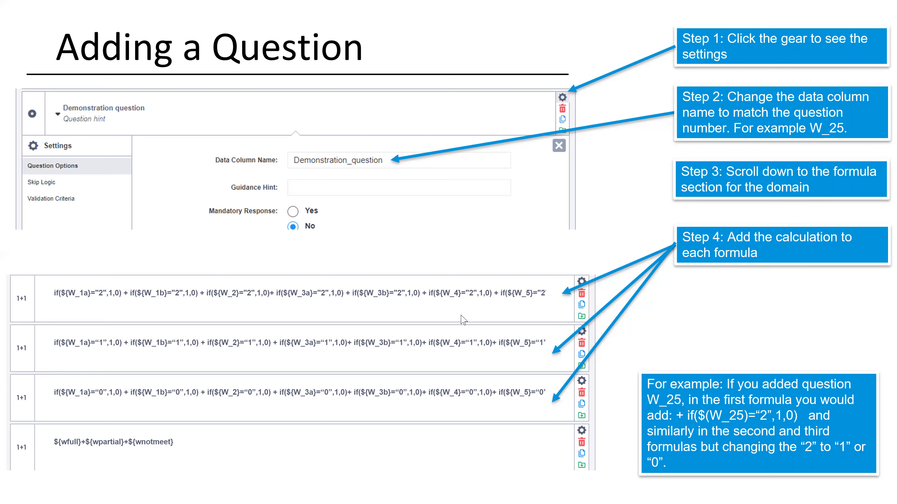
mouse_move(631, 476)
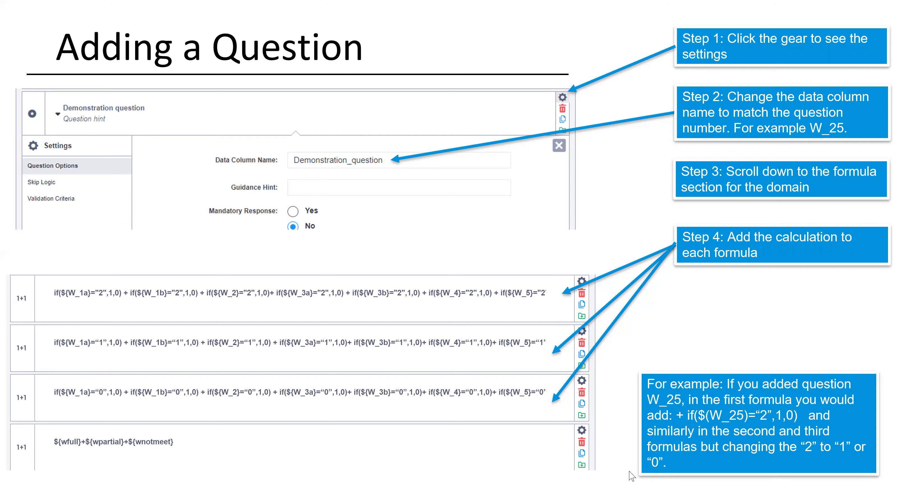
mouse_move(584, 424)
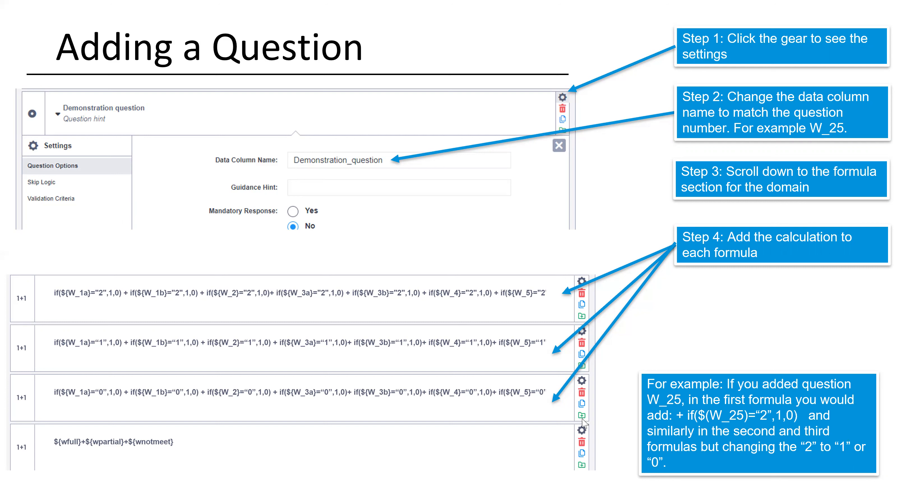
mouse_move(395, 423)
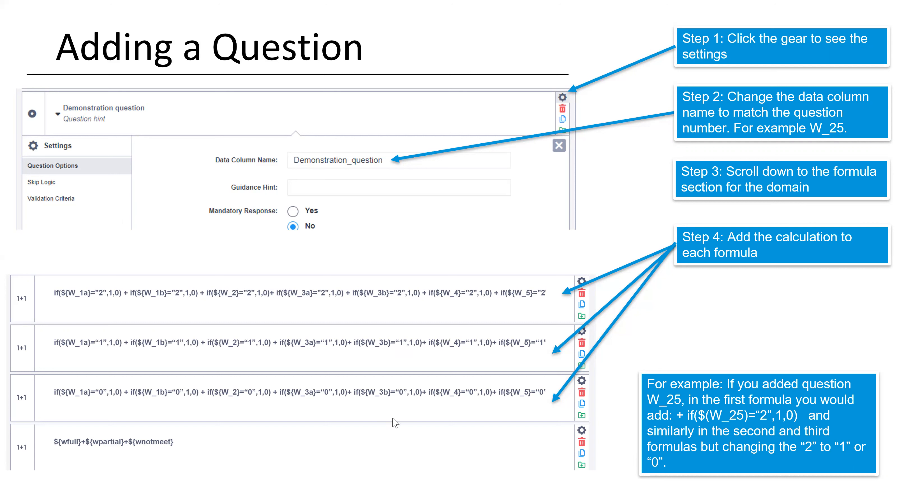
mouse_move(439, 329)
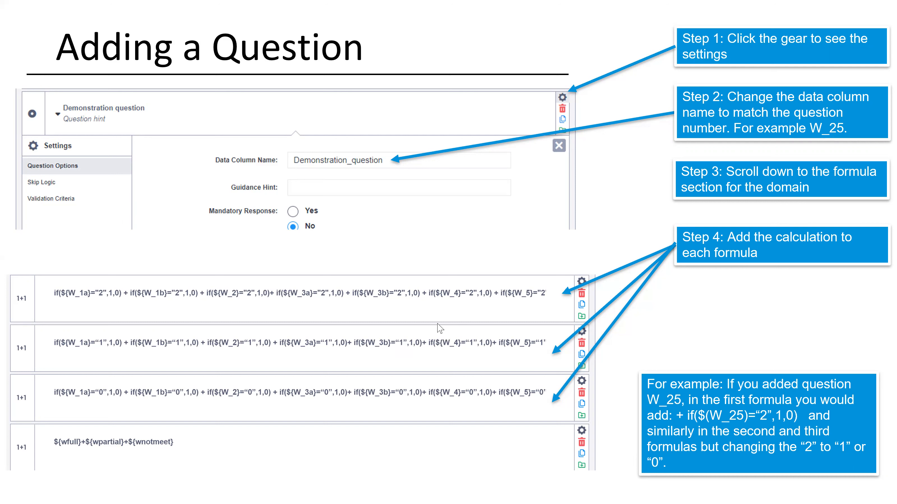
mouse_move(436, 317)
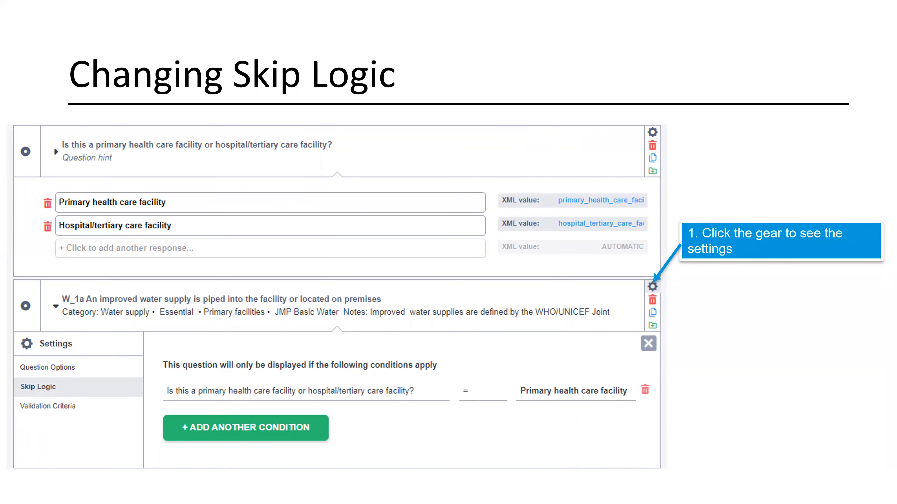
mouse_move(631, 114)
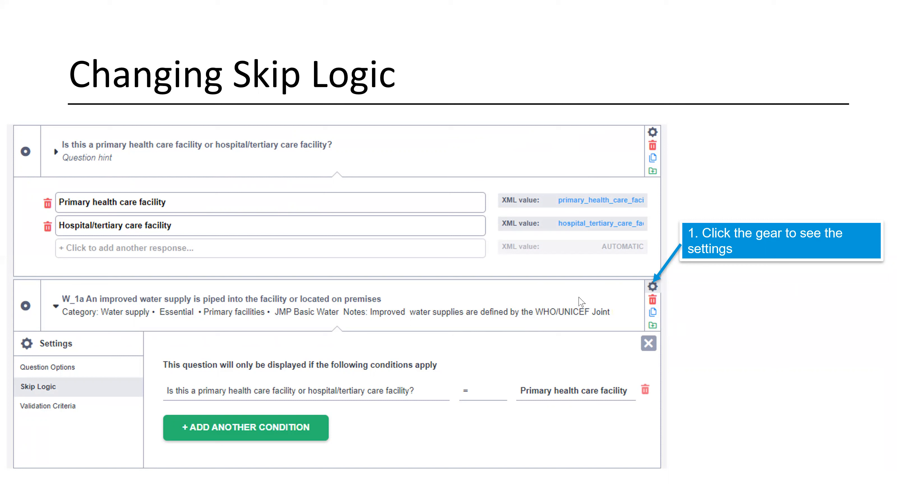
mouse_move(238, 312)
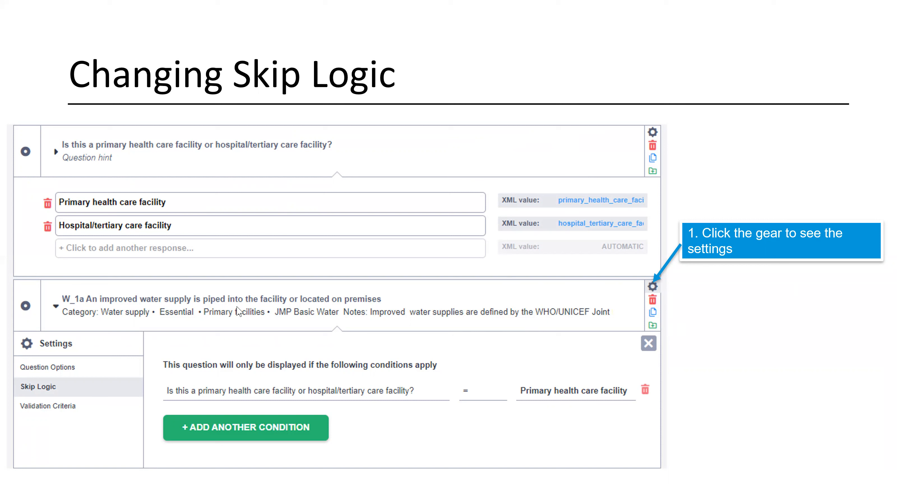
mouse_move(562, 397)
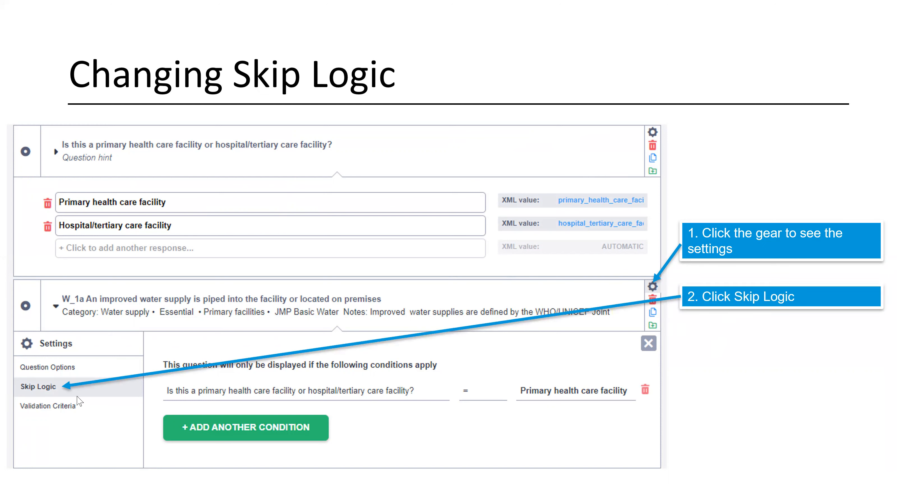
mouse_move(276, 382)
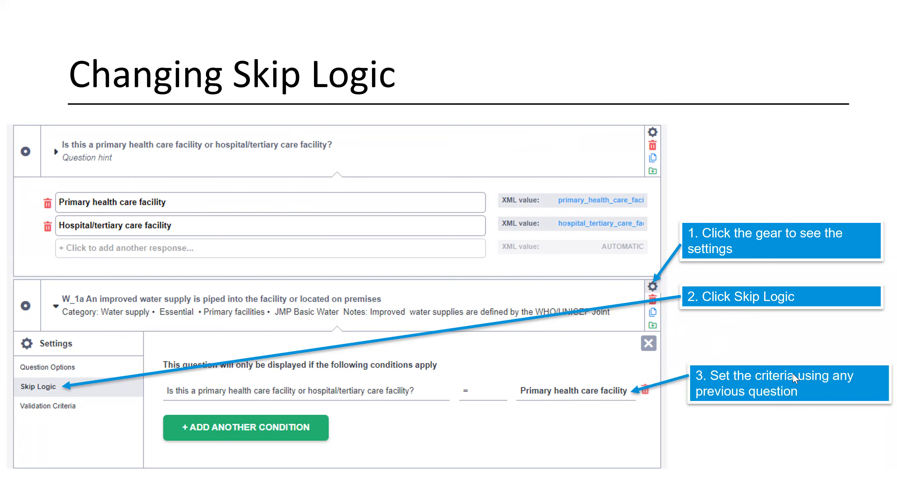
mouse_move(764, 383)
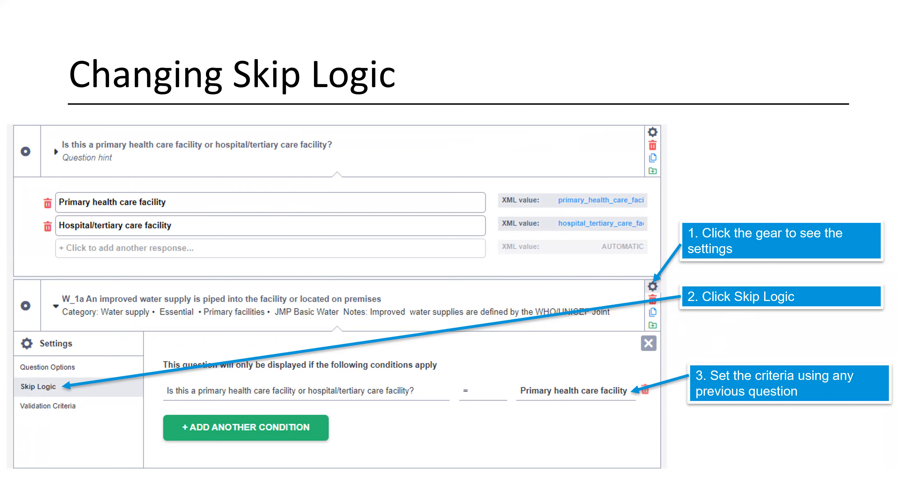
mouse_move(306, 412)
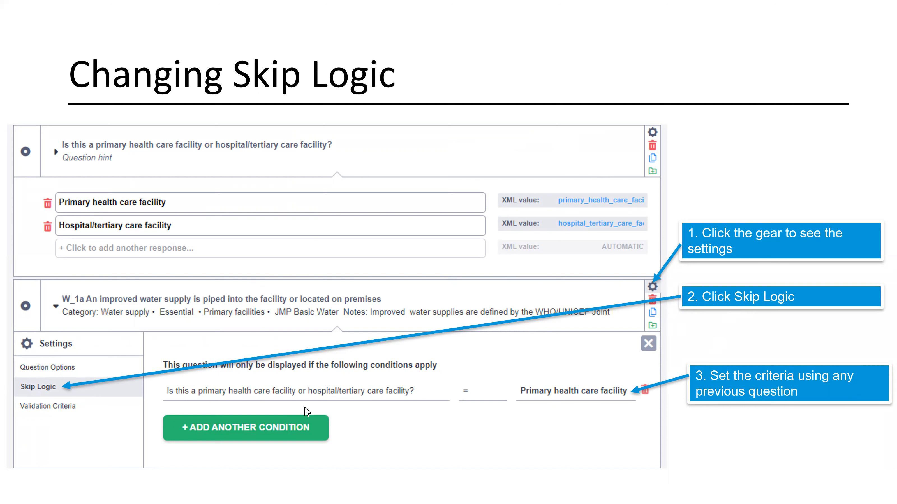
mouse_move(259, 400)
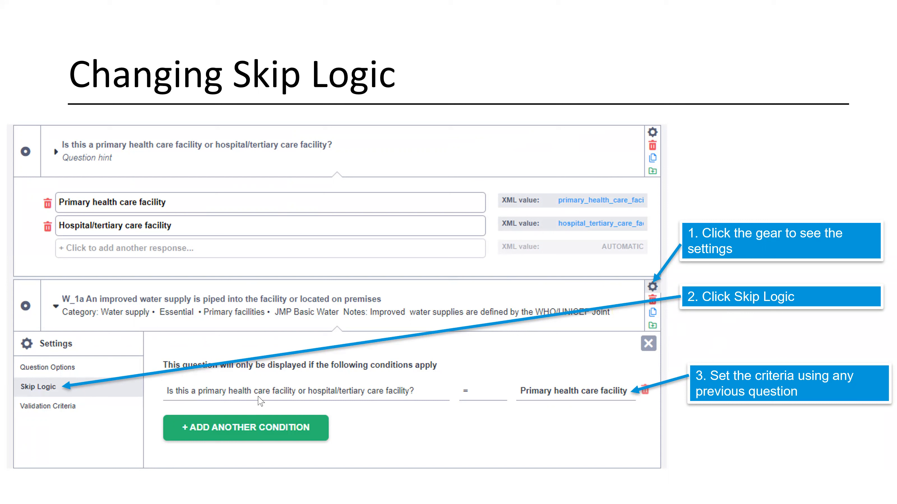
mouse_move(402, 400)
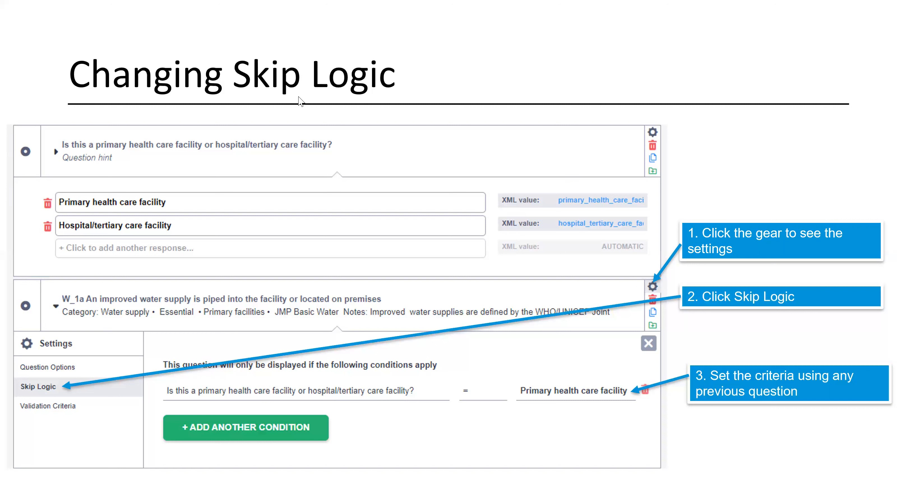
mouse_move(444, 392)
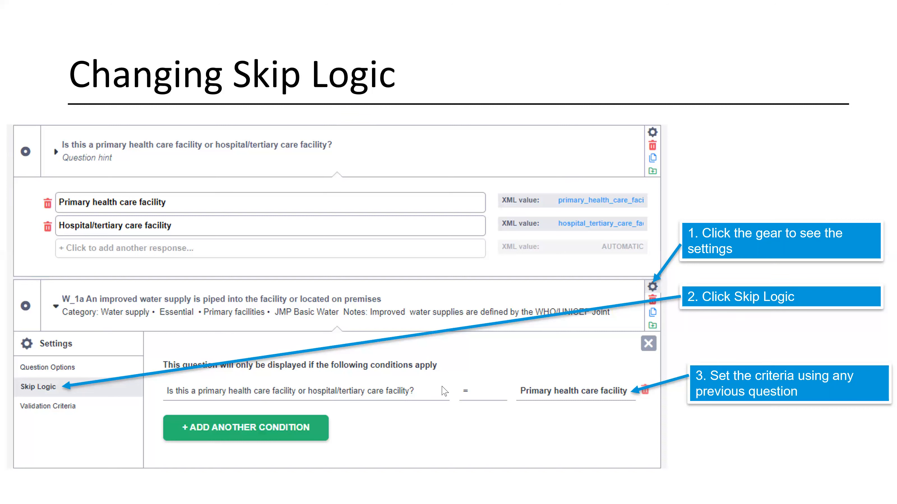
mouse_move(263, 397)
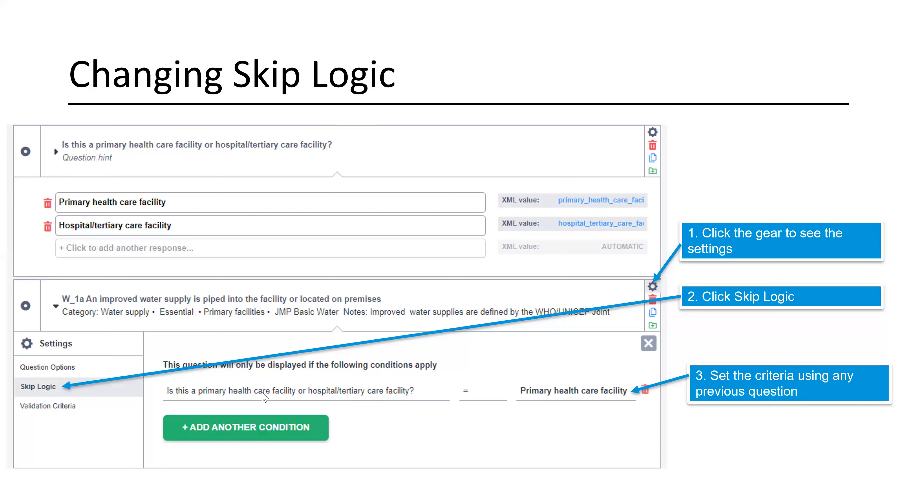
mouse_move(429, 402)
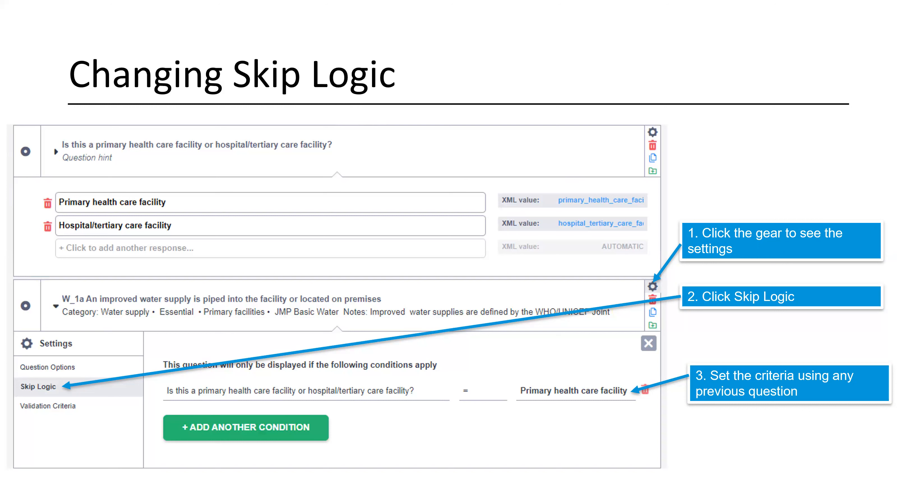
mouse_move(556, 389)
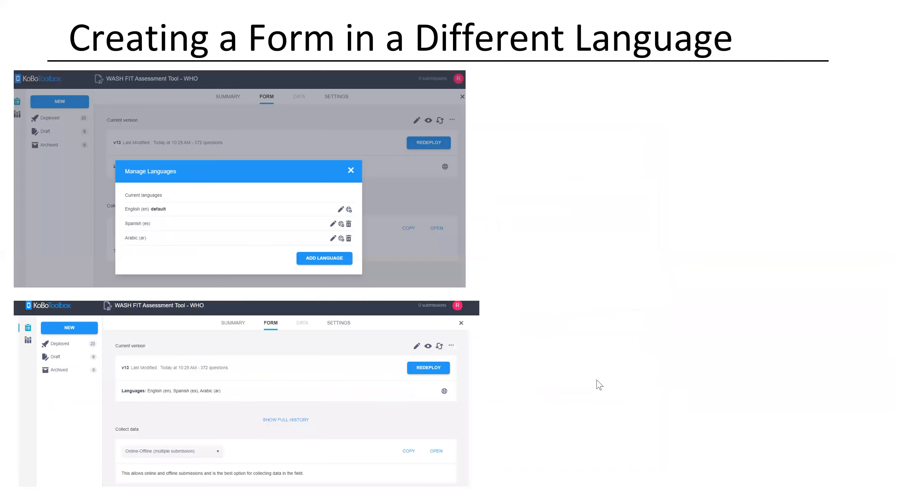
mouse_move(614, 382)
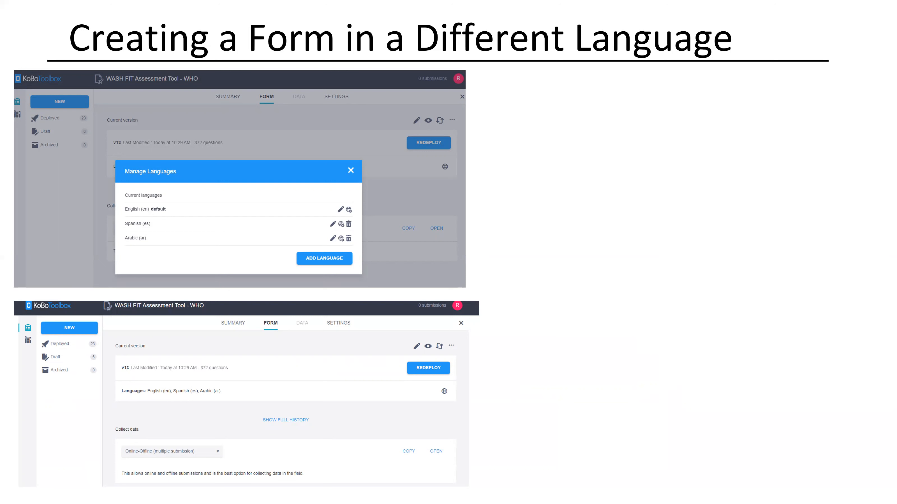
mouse_move(477, 423)
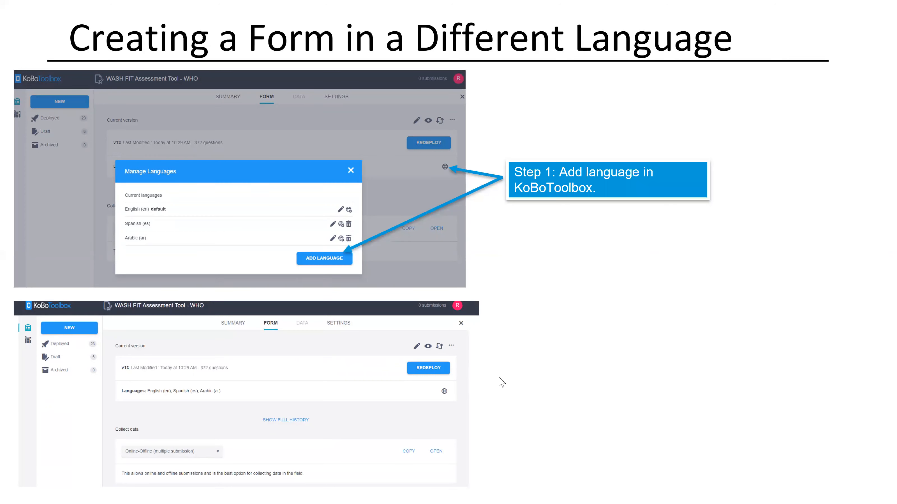
mouse_move(581, 227)
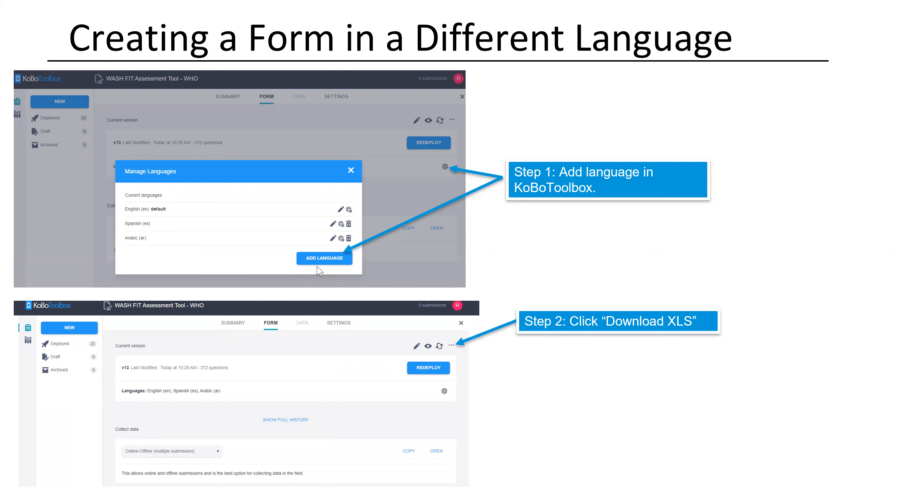
mouse_move(558, 384)
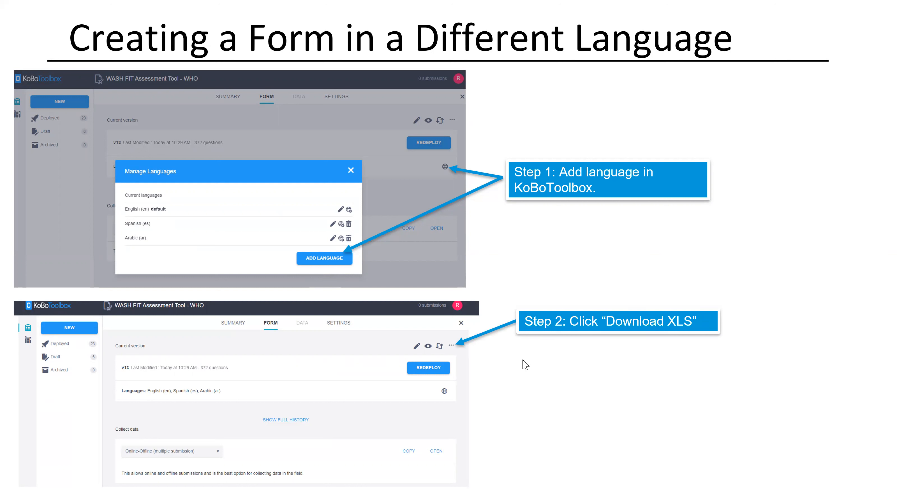
mouse_move(543, 364)
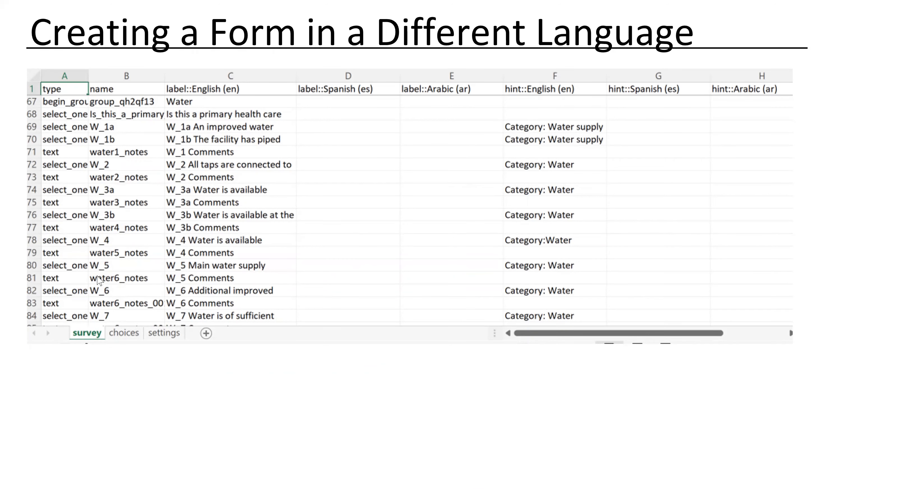
mouse_move(147, 269)
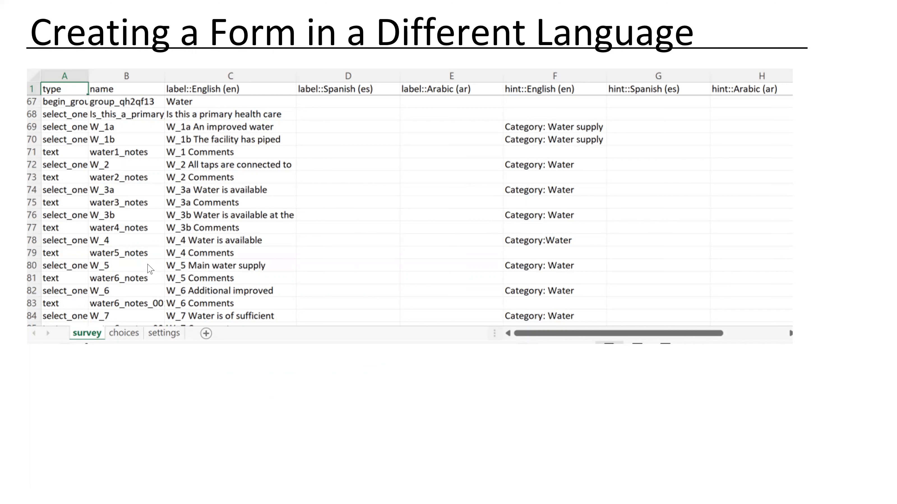
mouse_move(255, 86)
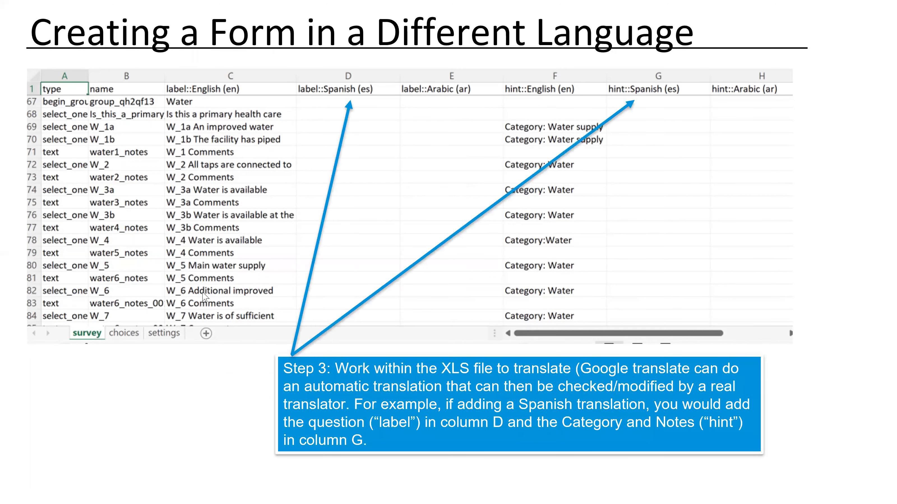
mouse_move(292, 215)
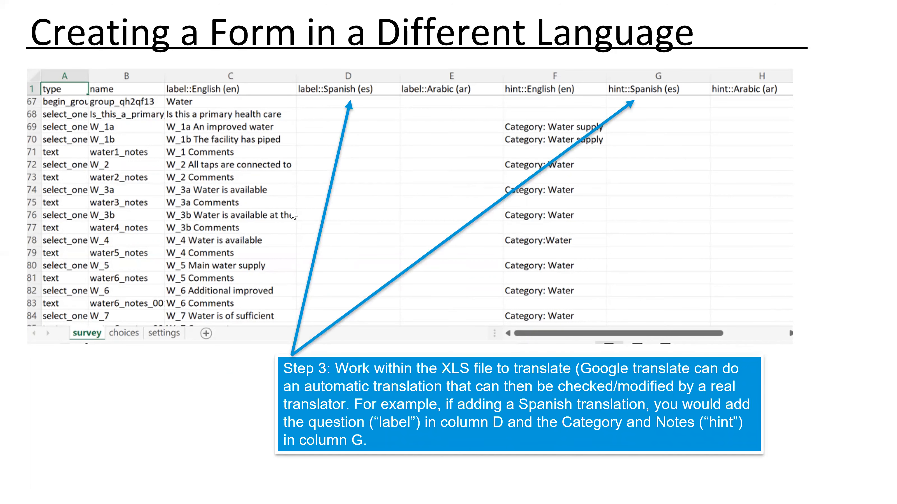
mouse_move(560, 233)
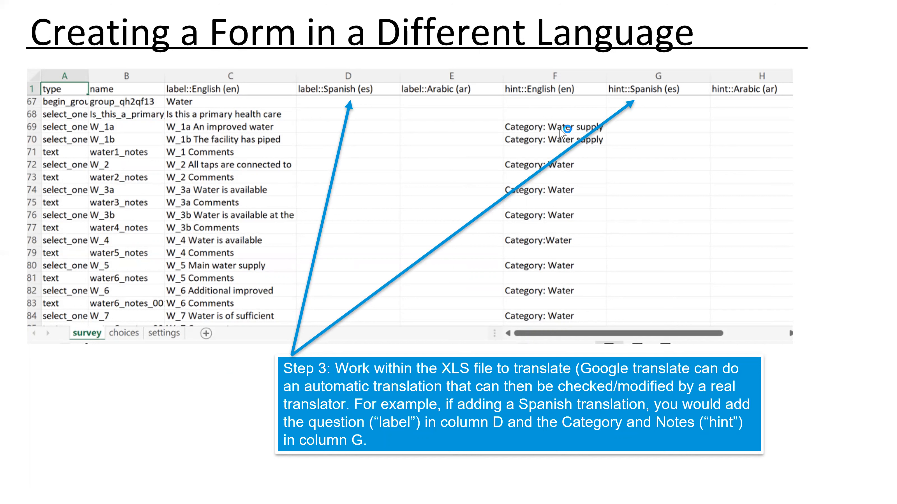
mouse_move(595, 109)
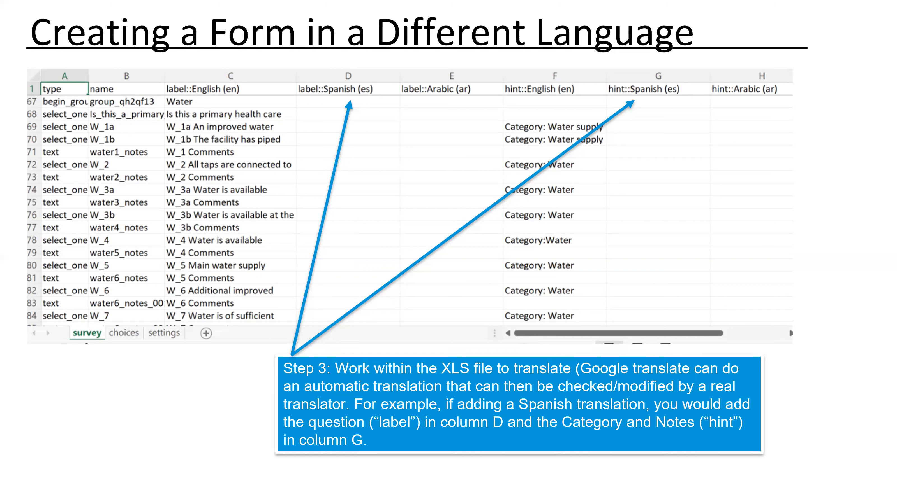
mouse_move(336, 262)
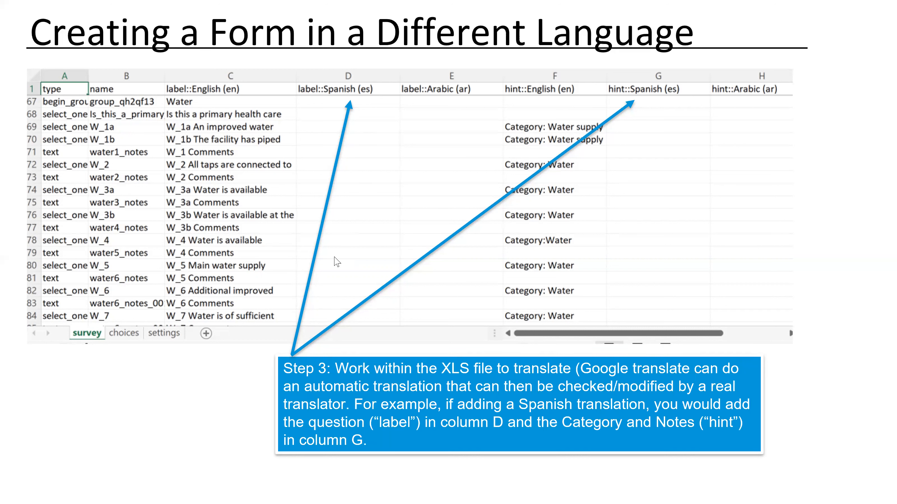
mouse_move(674, 263)
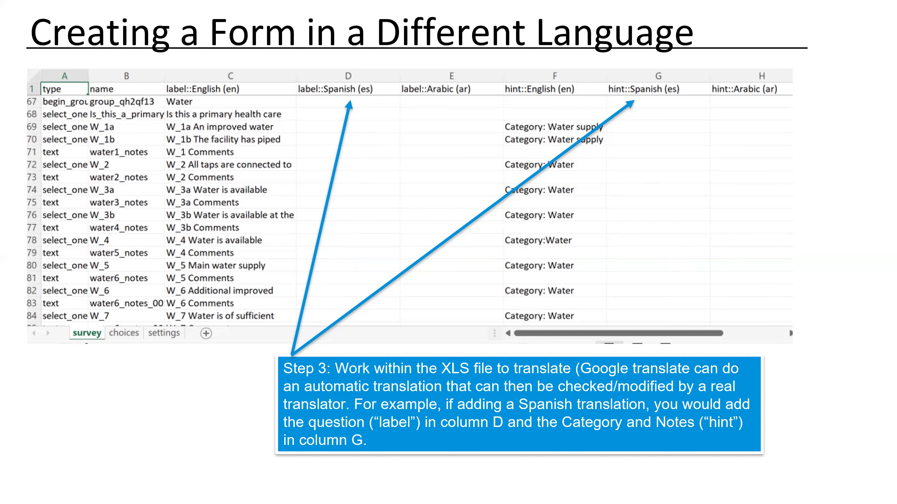
mouse_move(636, 266)
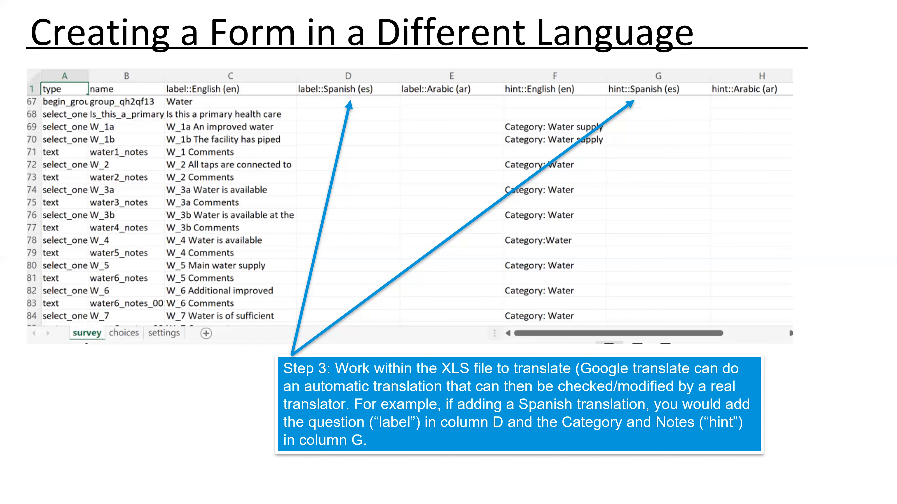
mouse_move(475, 369)
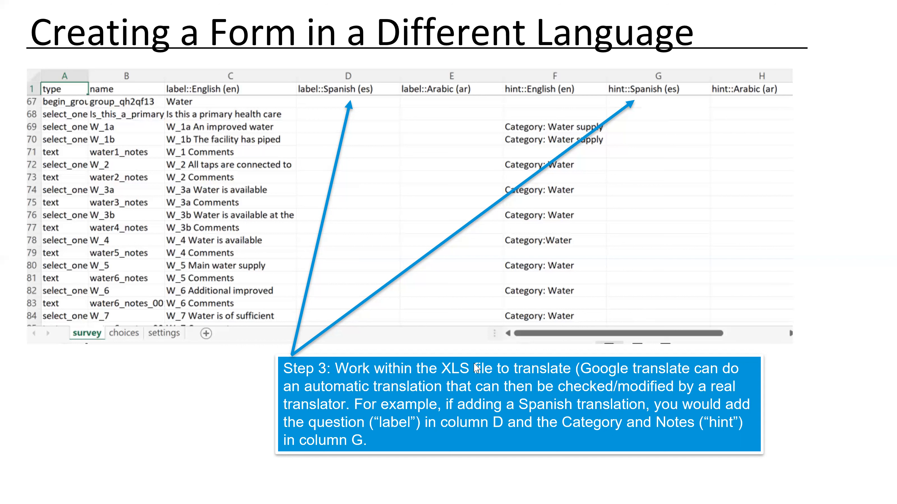
mouse_move(374, 86)
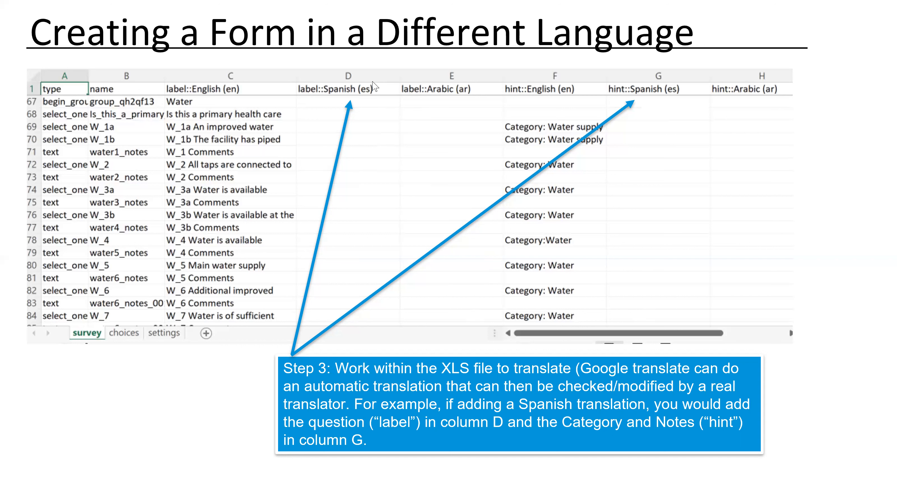
mouse_move(379, 169)
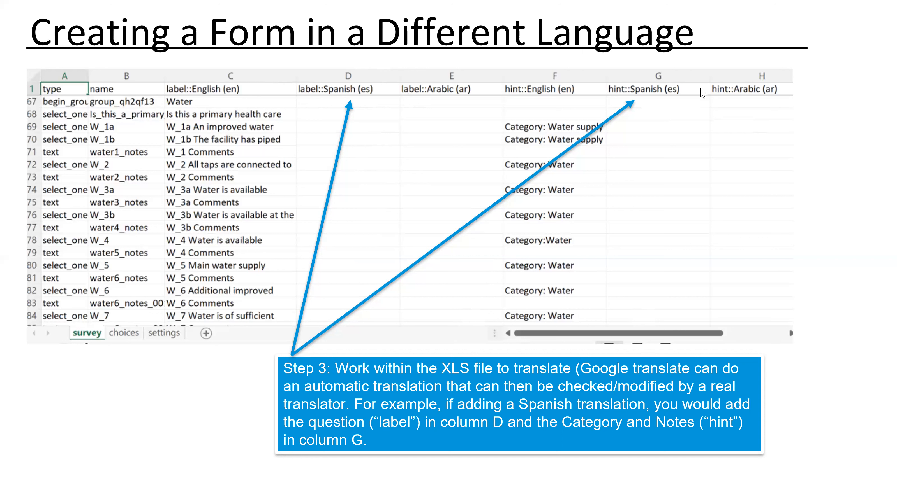
mouse_move(655, 130)
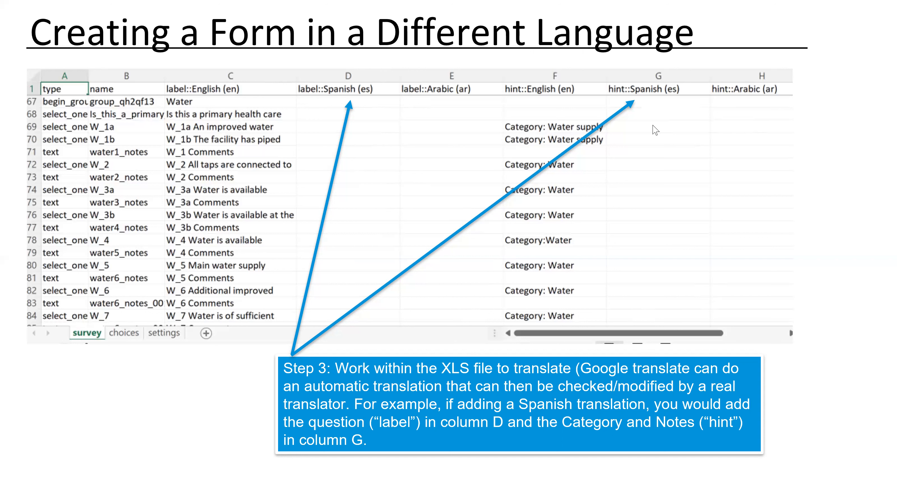
mouse_move(756, 167)
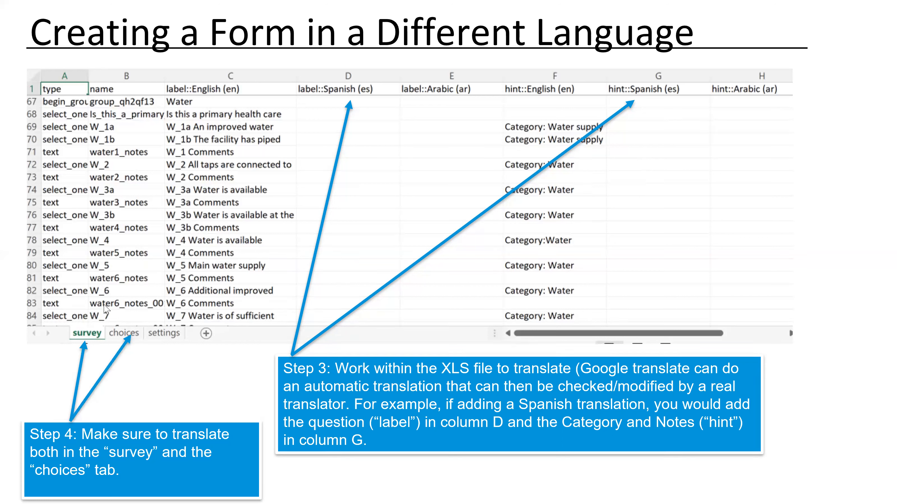
mouse_move(148, 316)
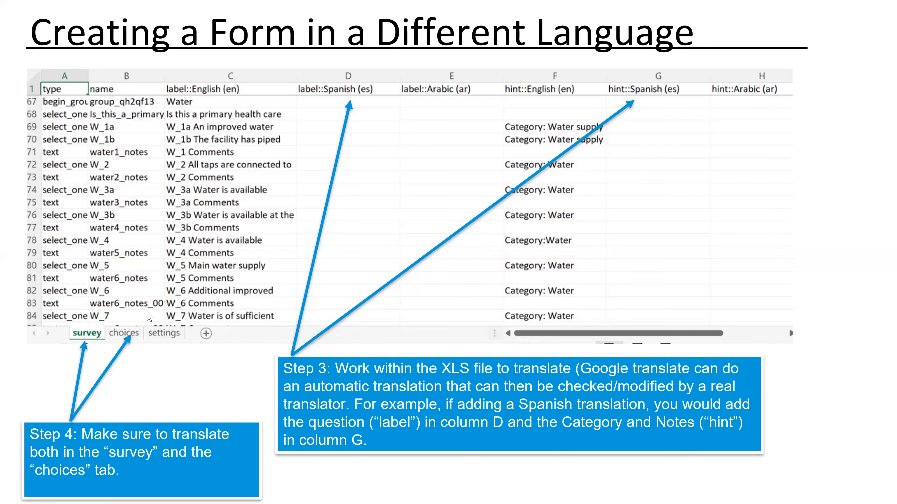
mouse_move(137, 356)
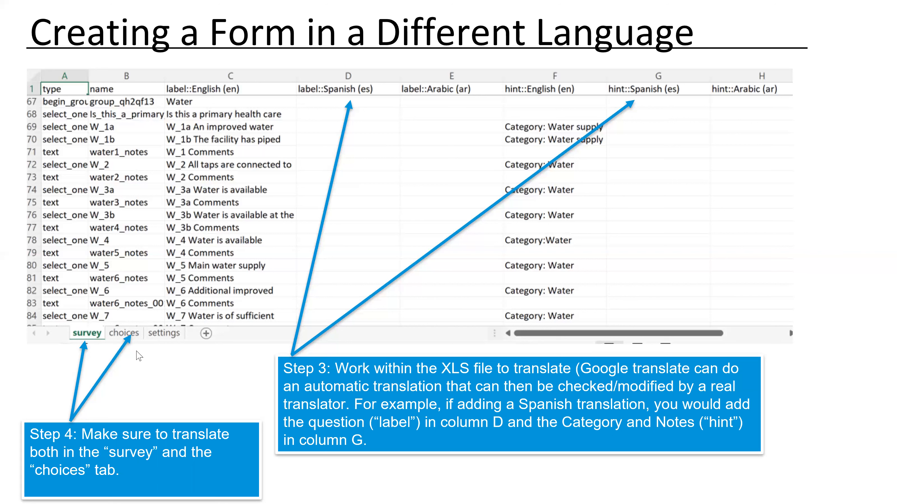
mouse_move(123, 337)
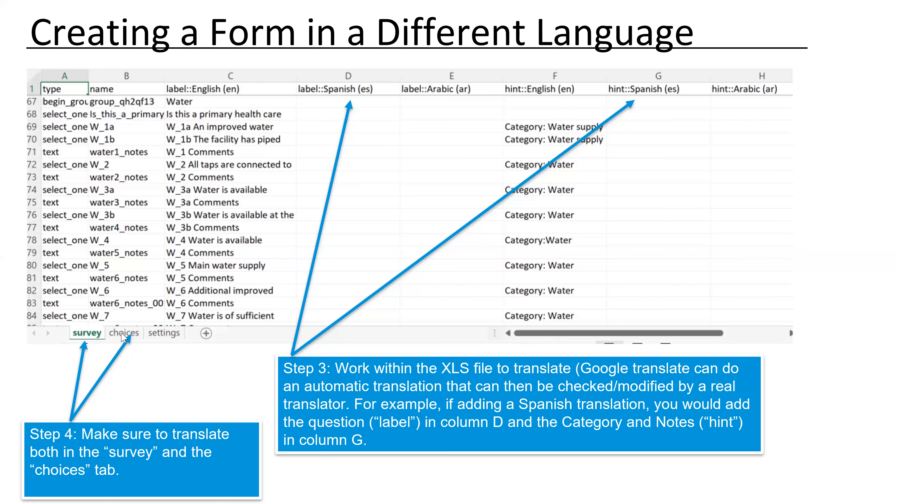
mouse_move(127, 337)
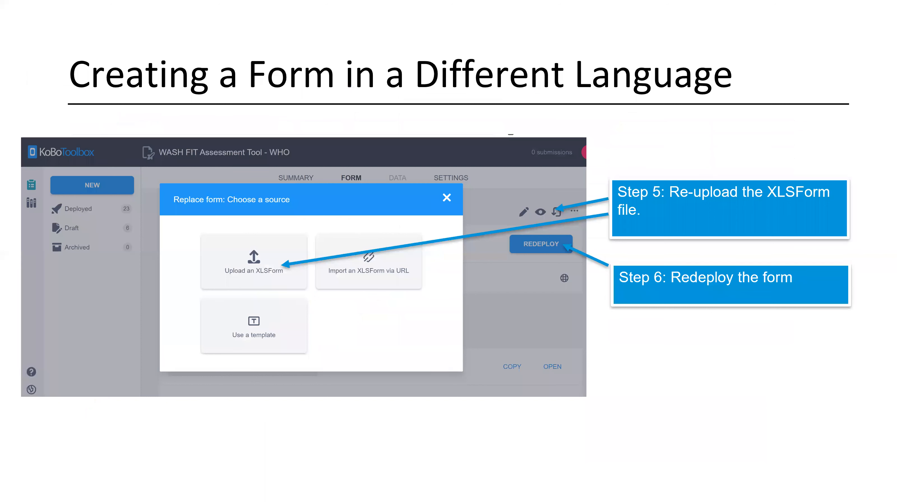
mouse_move(132, 318)
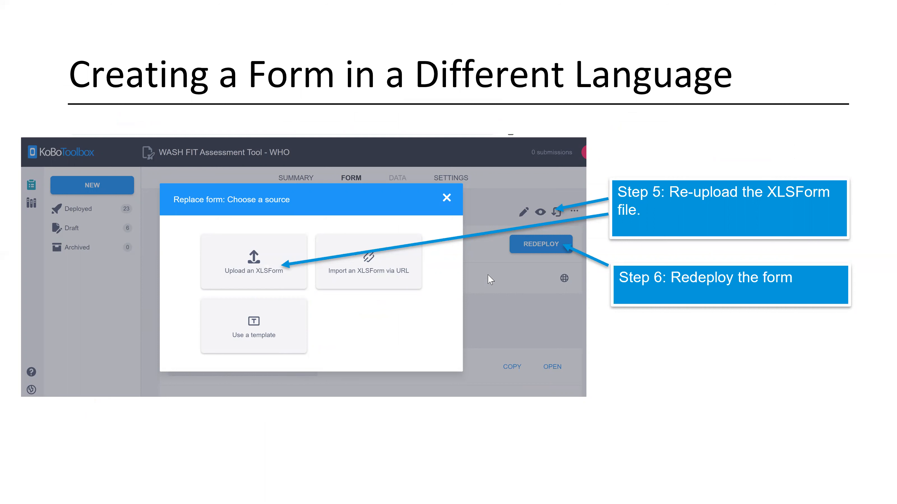
mouse_move(639, 333)
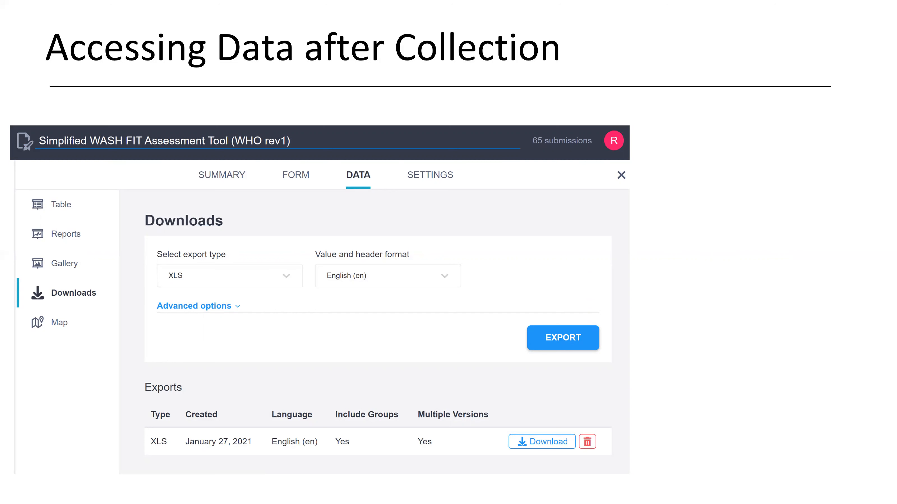
mouse_move(532, 297)
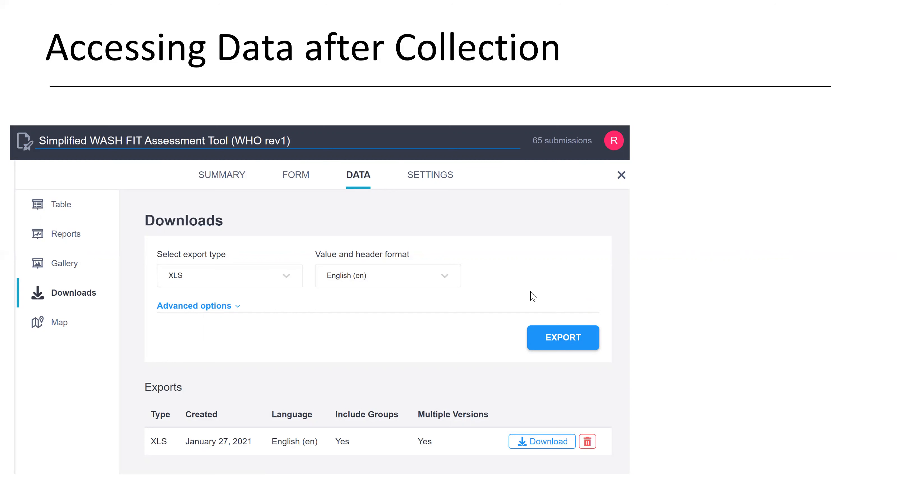
mouse_move(669, 269)
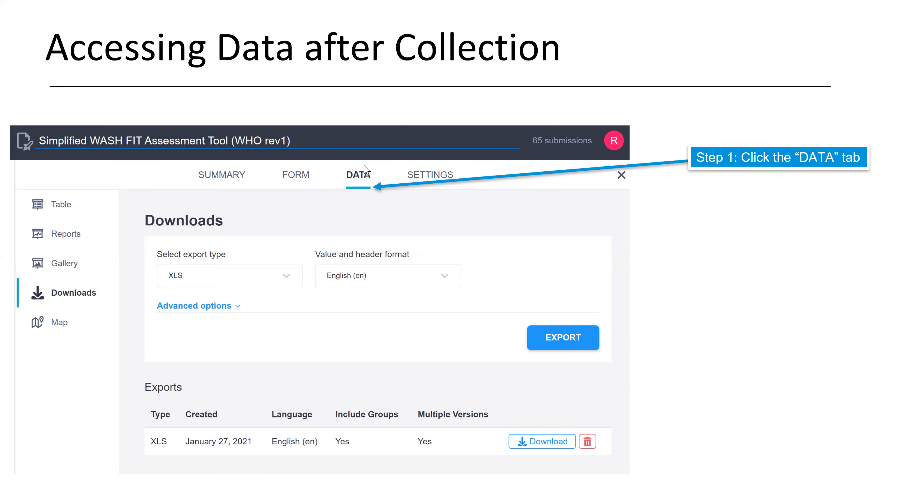
mouse_move(386, 194)
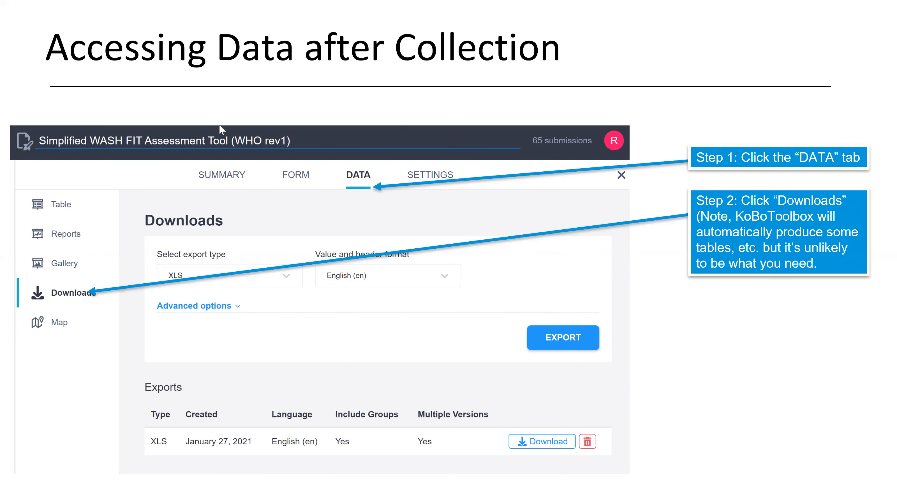
mouse_move(37, 261)
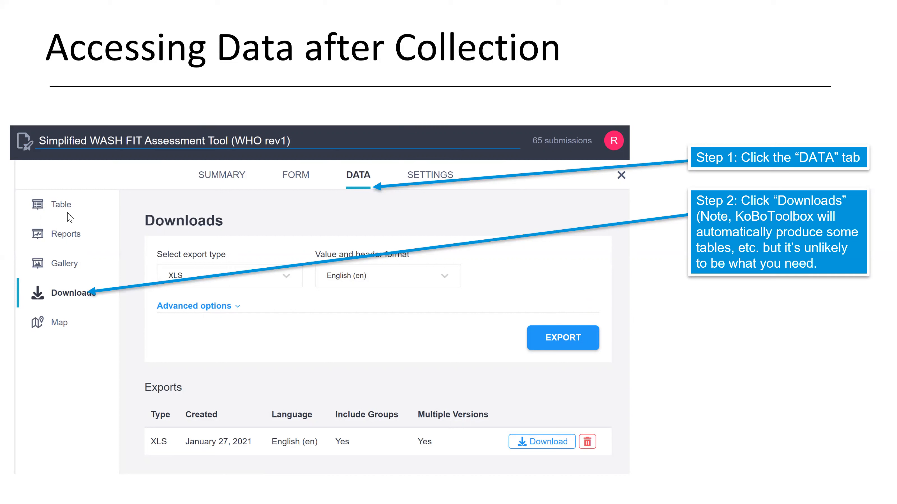
mouse_move(66, 269)
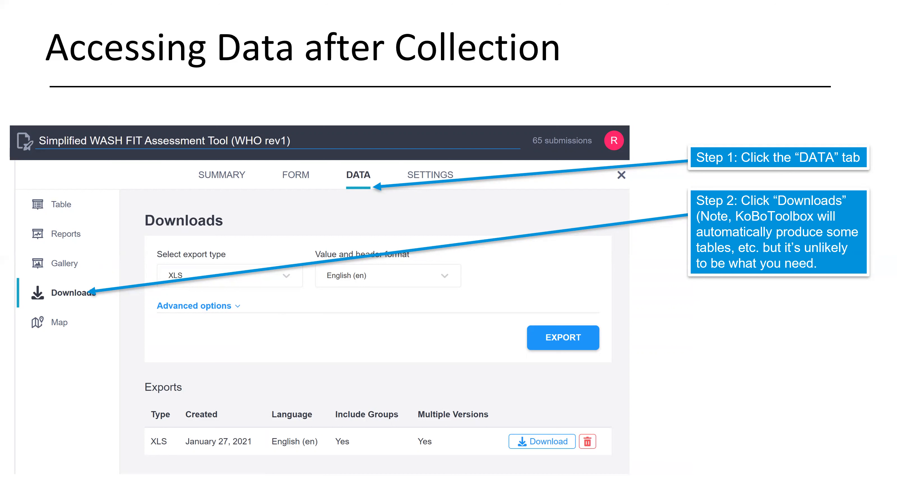
mouse_move(288, 411)
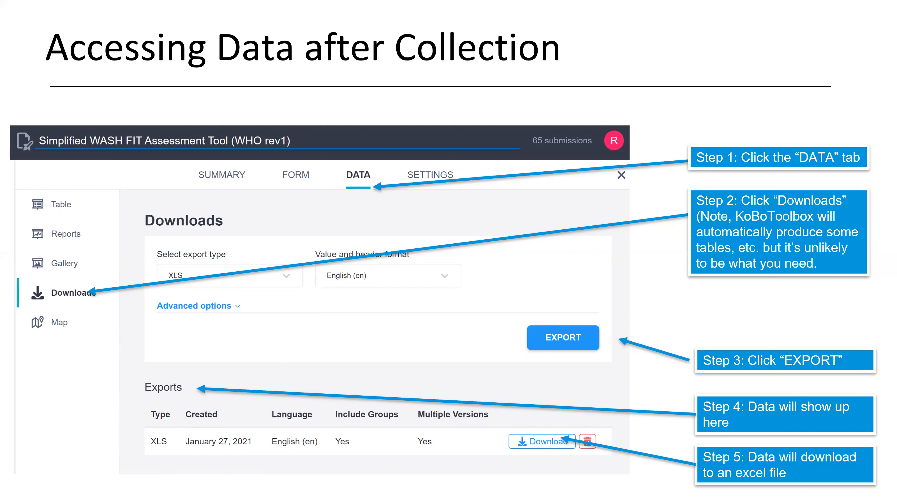
mouse_move(556, 447)
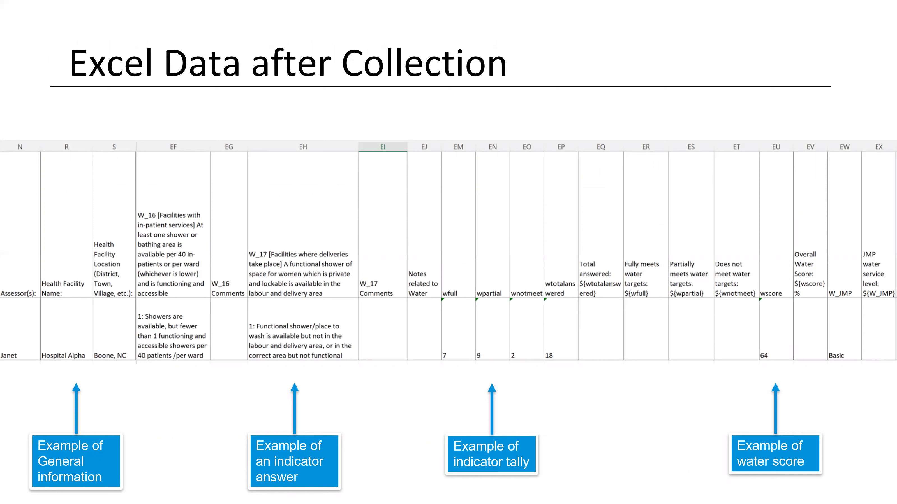
mouse_move(95, 338)
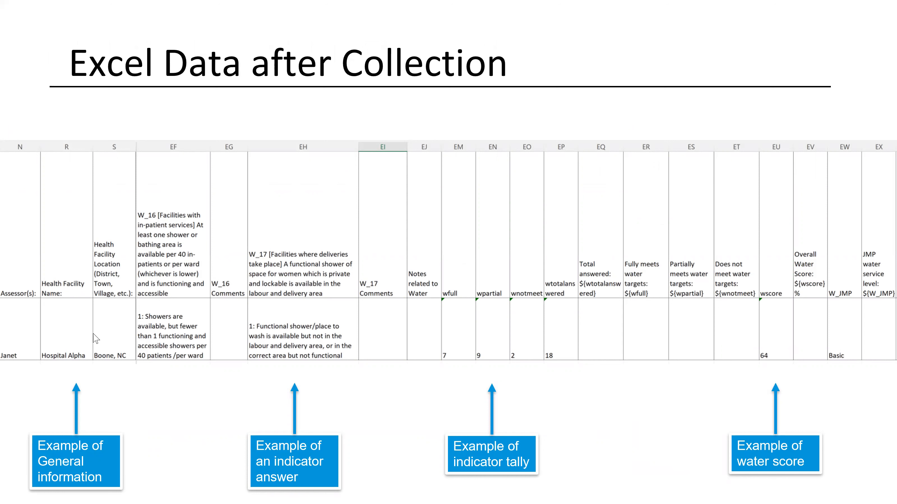
mouse_move(42, 216)
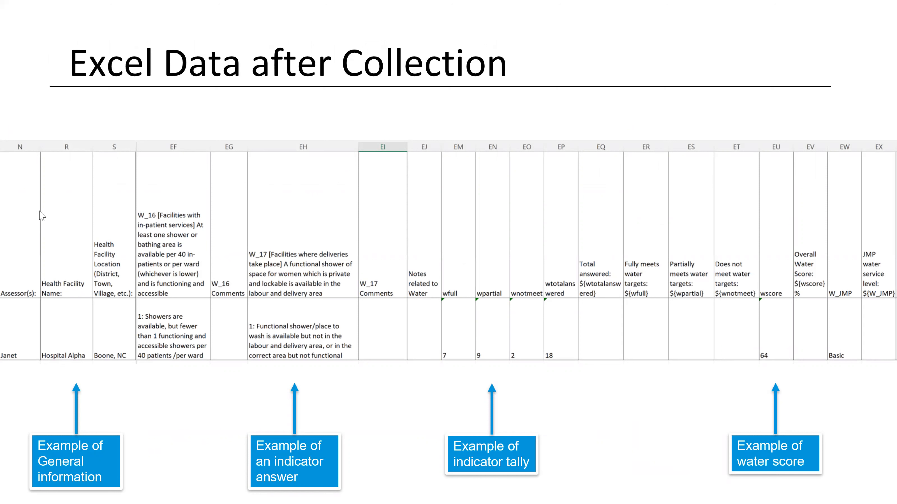
mouse_move(880, 224)
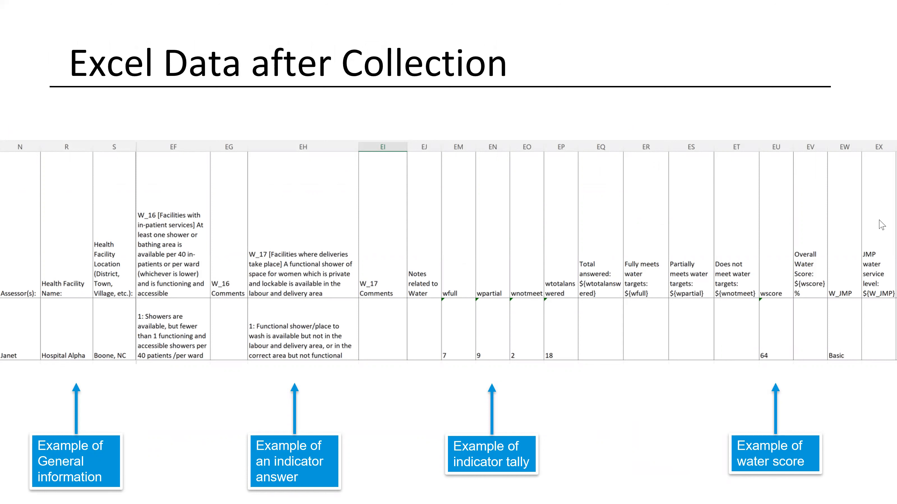
mouse_move(2, 344)
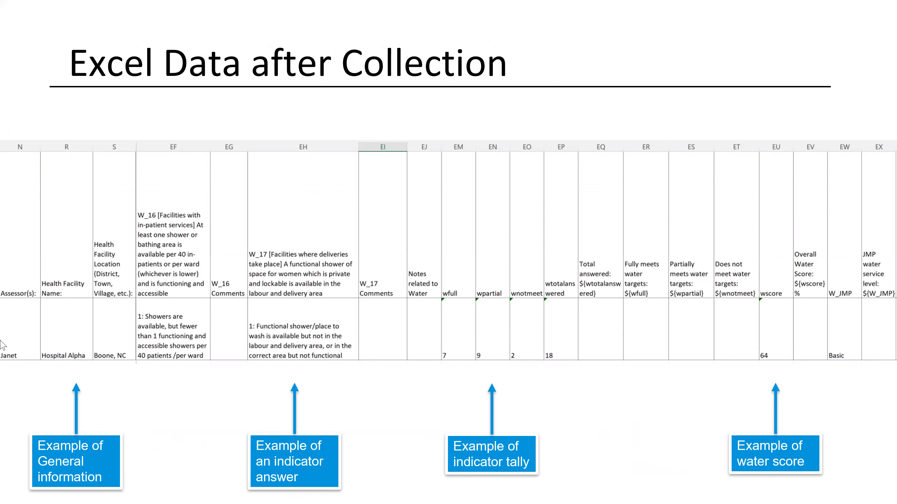
mouse_move(196, 369)
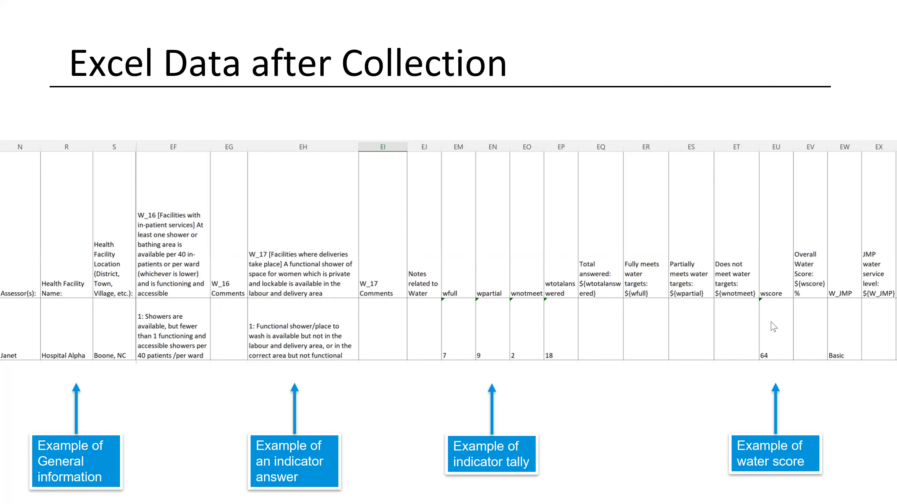
mouse_move(858, 364)
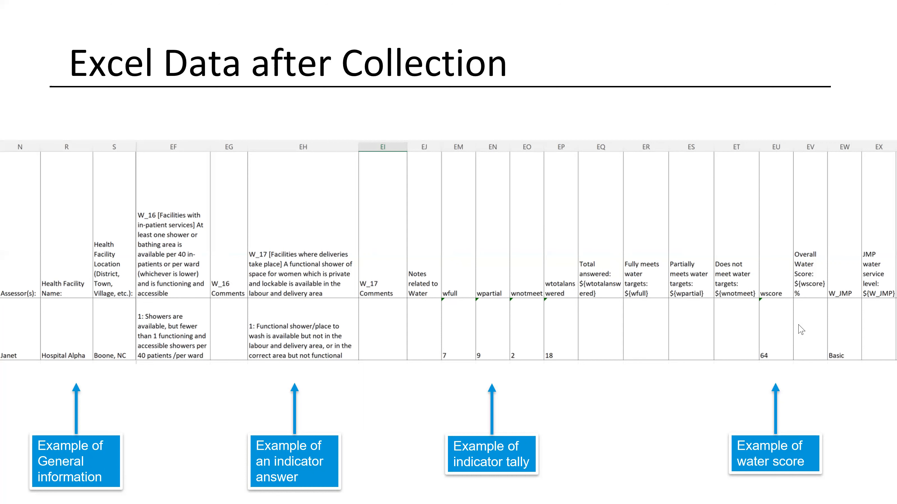
mouse_move(287, 239)
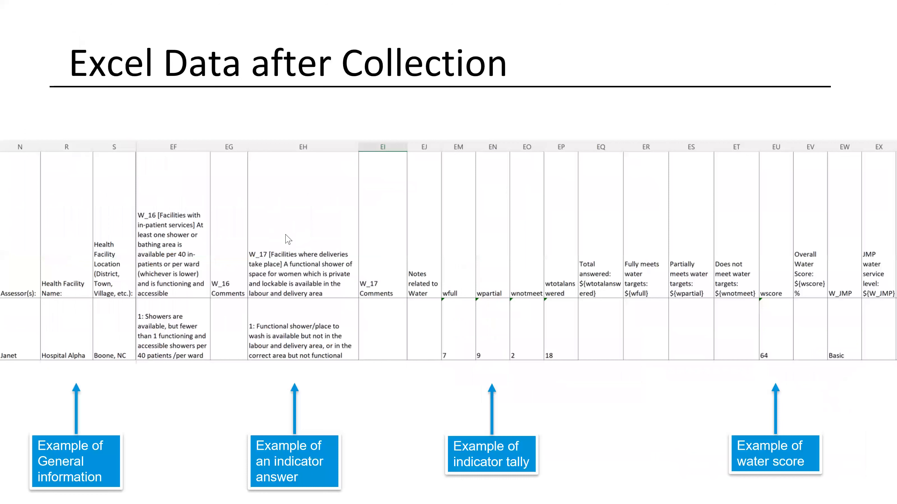